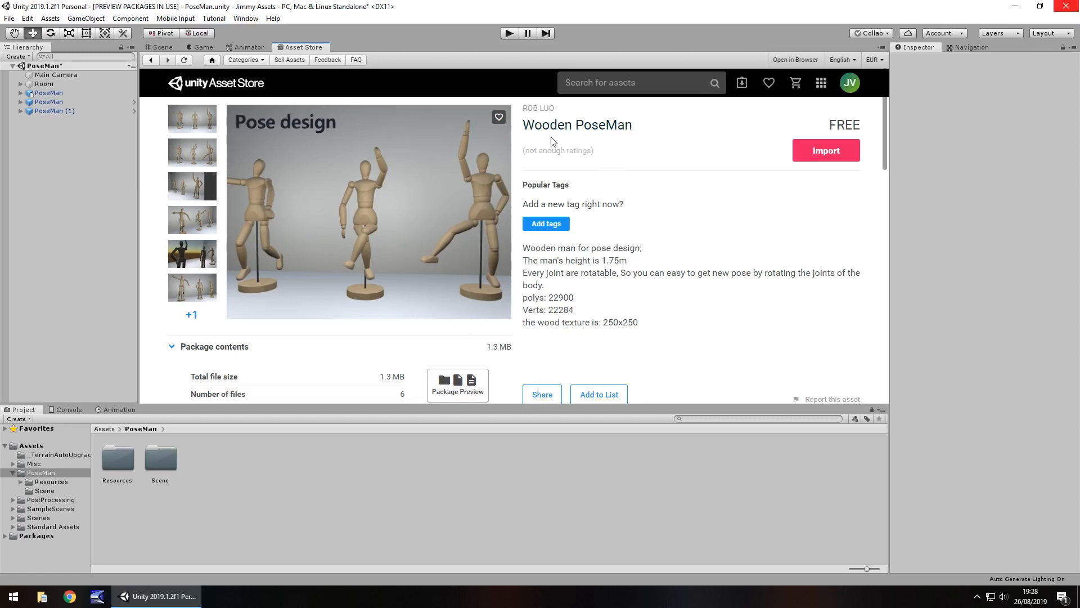
mouse_move(479, 302)
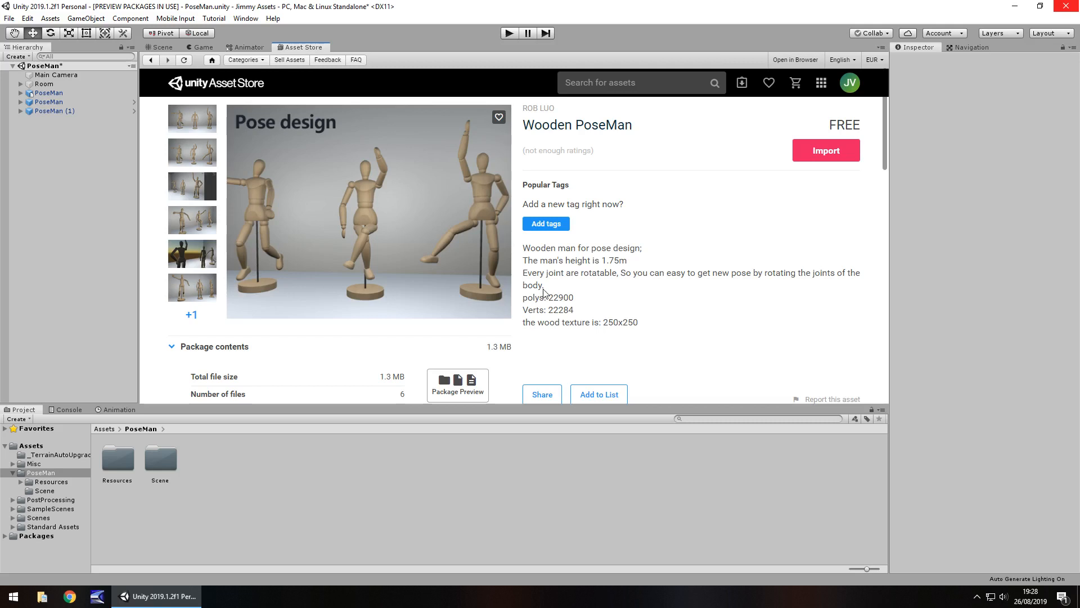
mouse_move(672, 264)
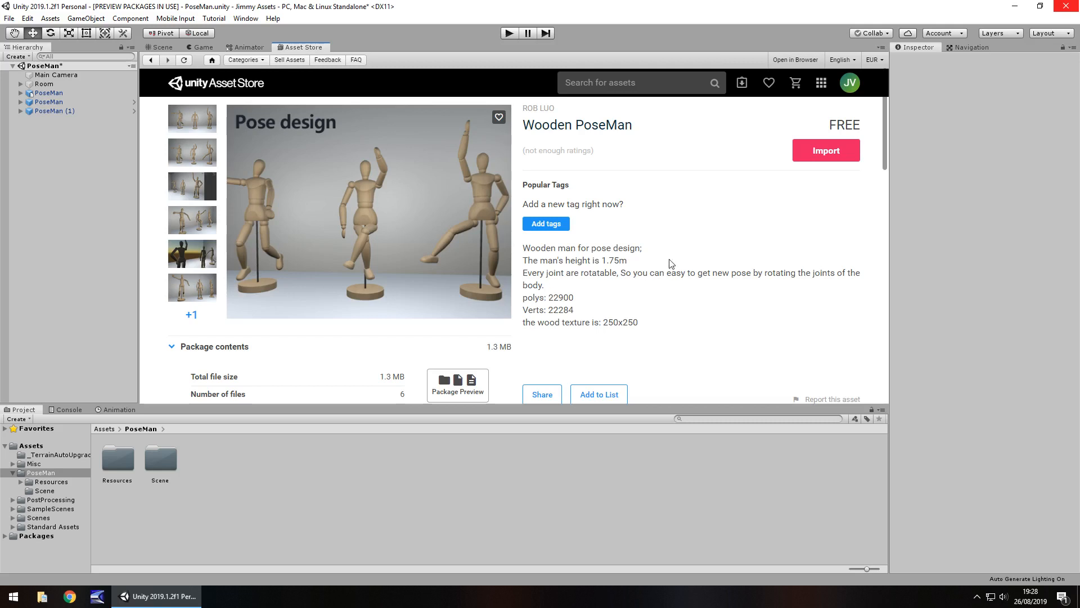
mouse_move(599, 263)
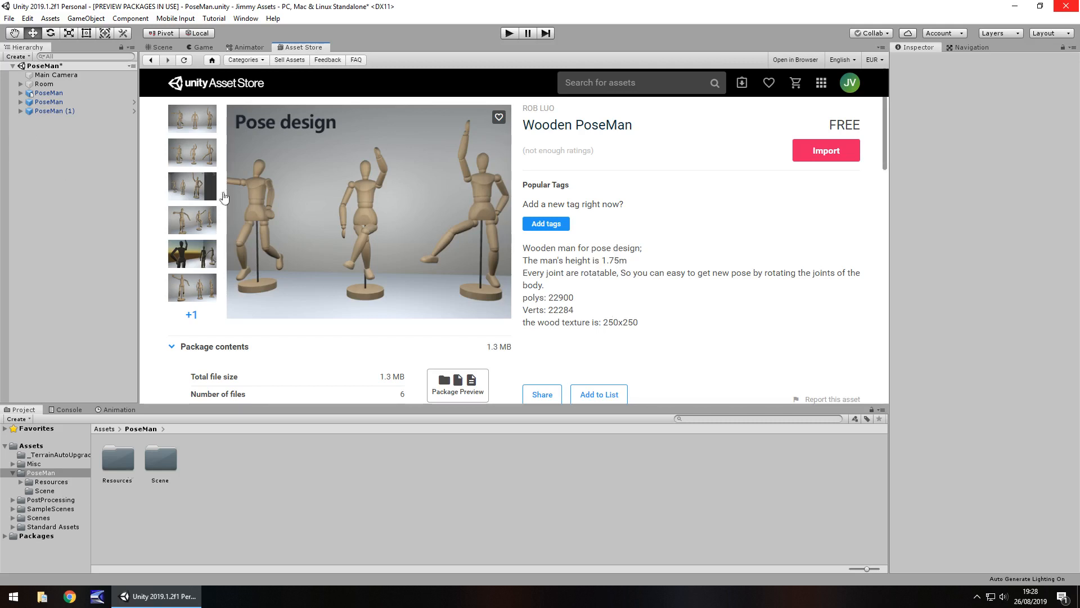
Preview the three posed mannequins in Game view and open Resources > Prefabs
left_click(160, 47)
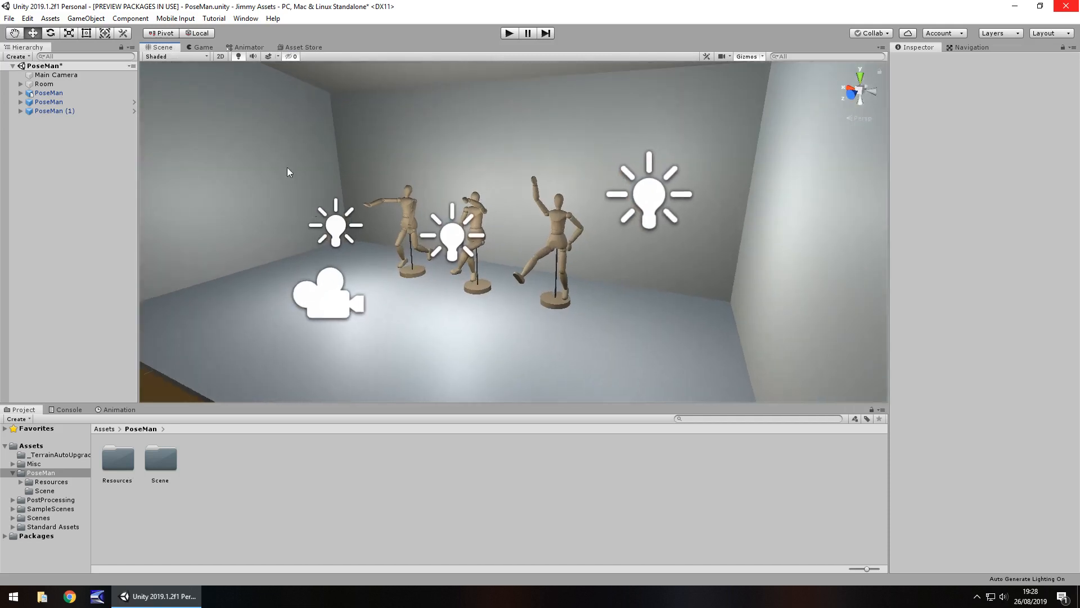
left_click(203, 47)
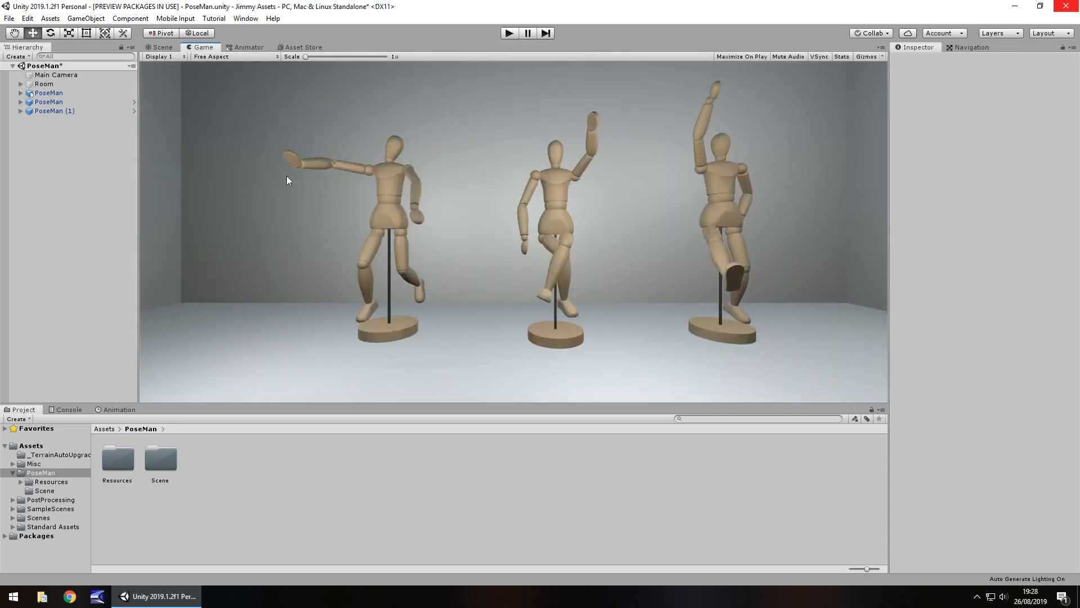
mouse_move(515, 334)
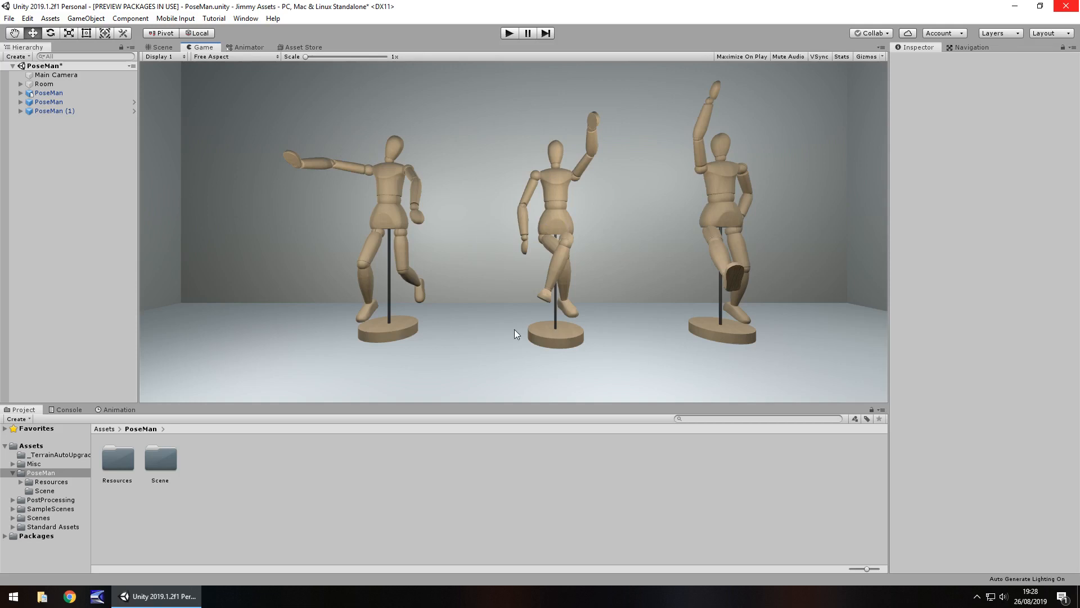
mouse_move(3, 555)
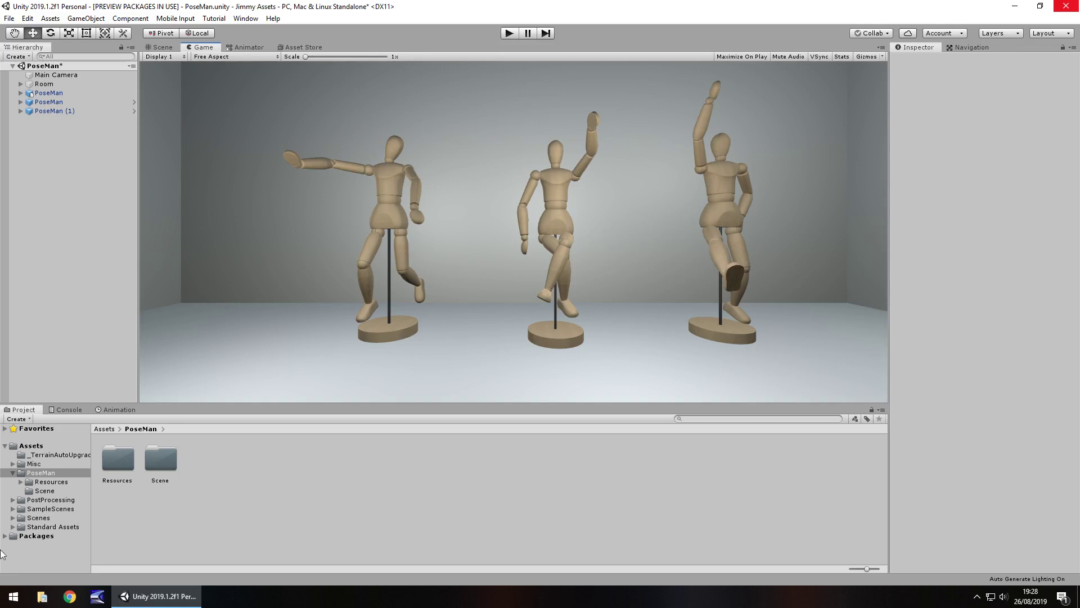
double_click(116, 460)
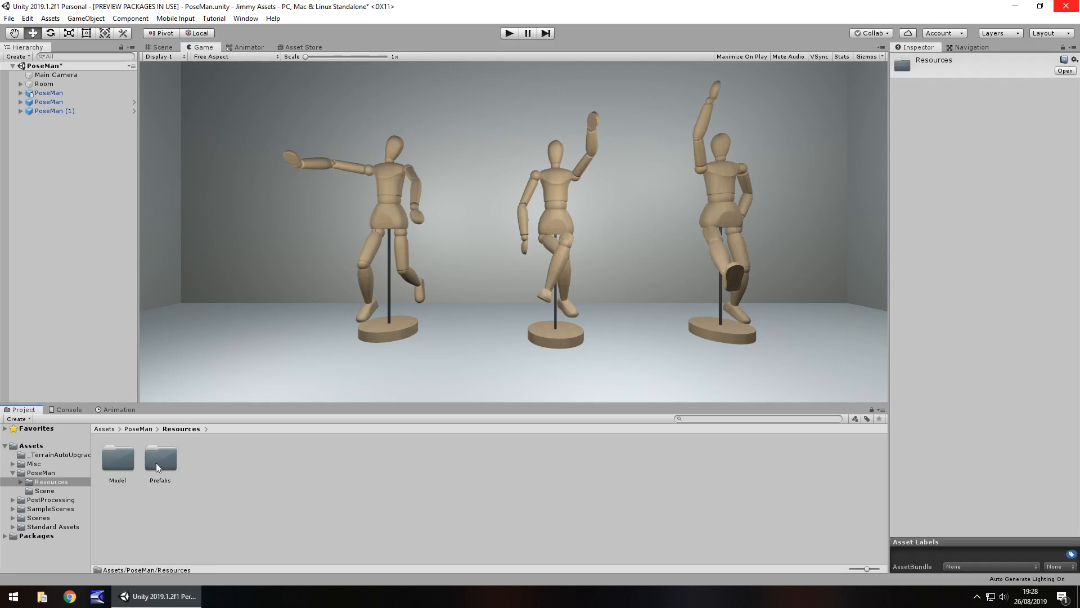
double_click(159, 458)
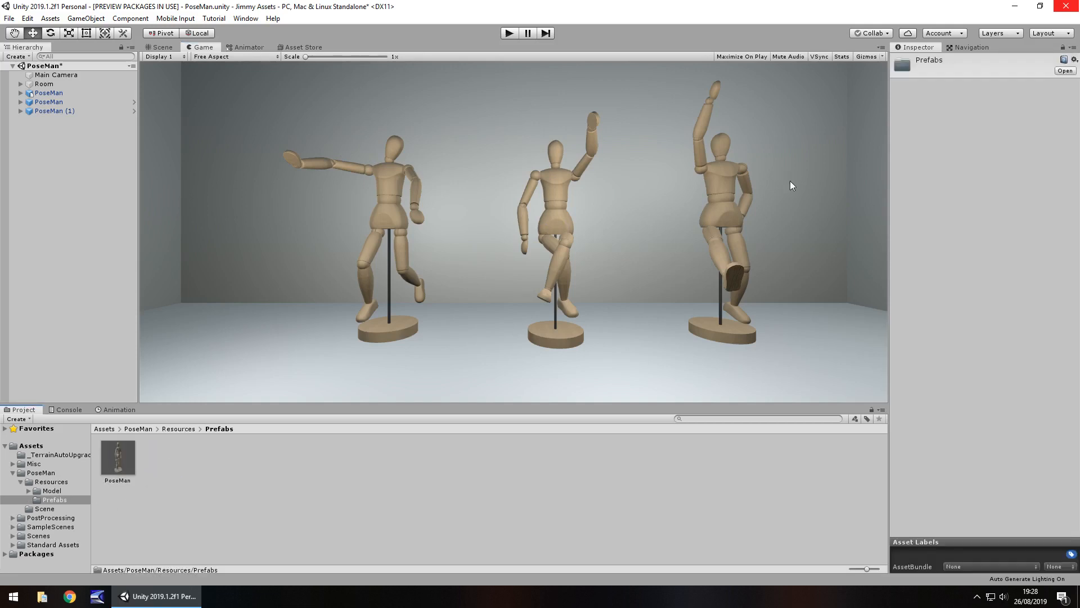
mouse_move(564, 240)
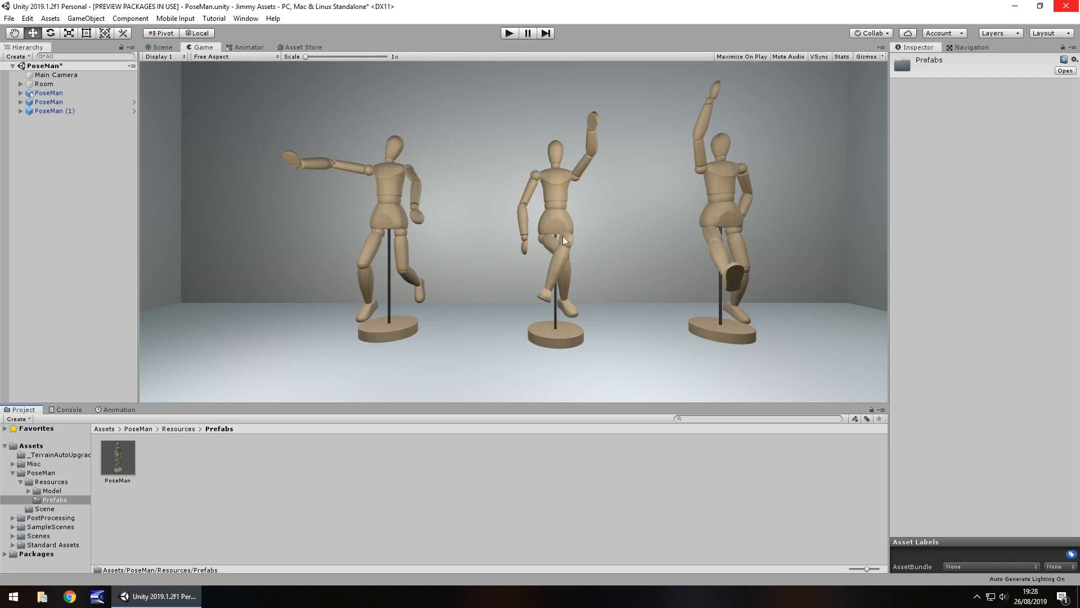
mouse_move(338, 139)
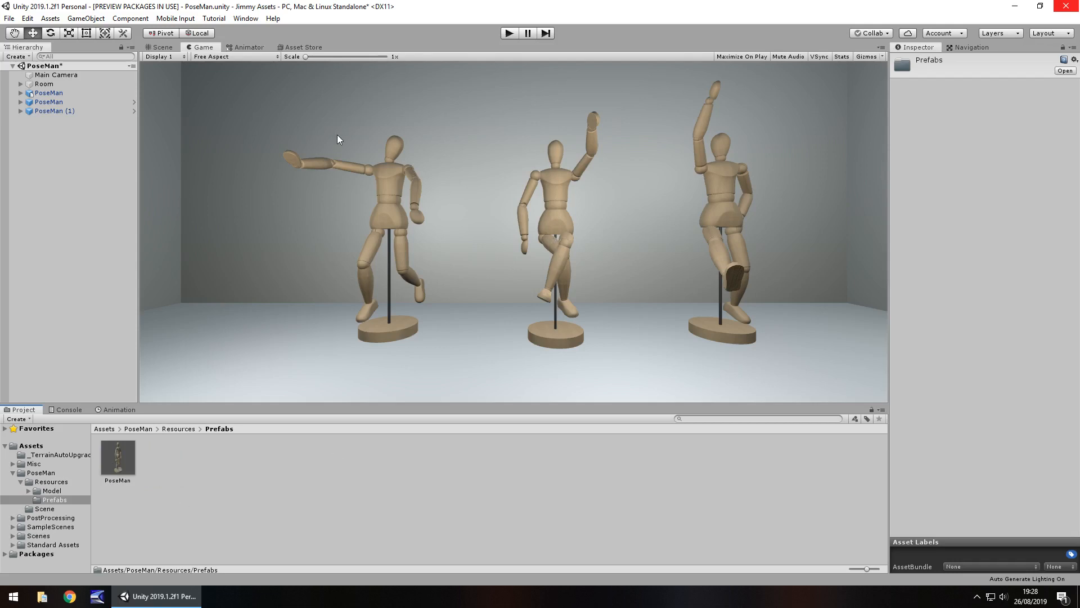
mouse_move(387, 239)
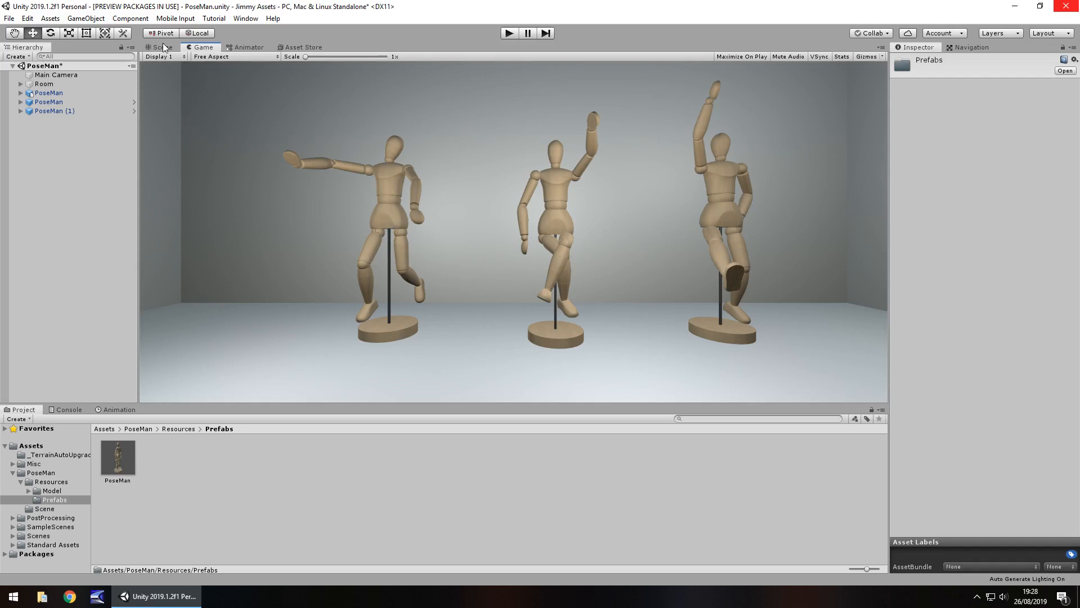
Return to Scene view and browse the Model, Scene and Prefabs folders
left_click(163, 46)
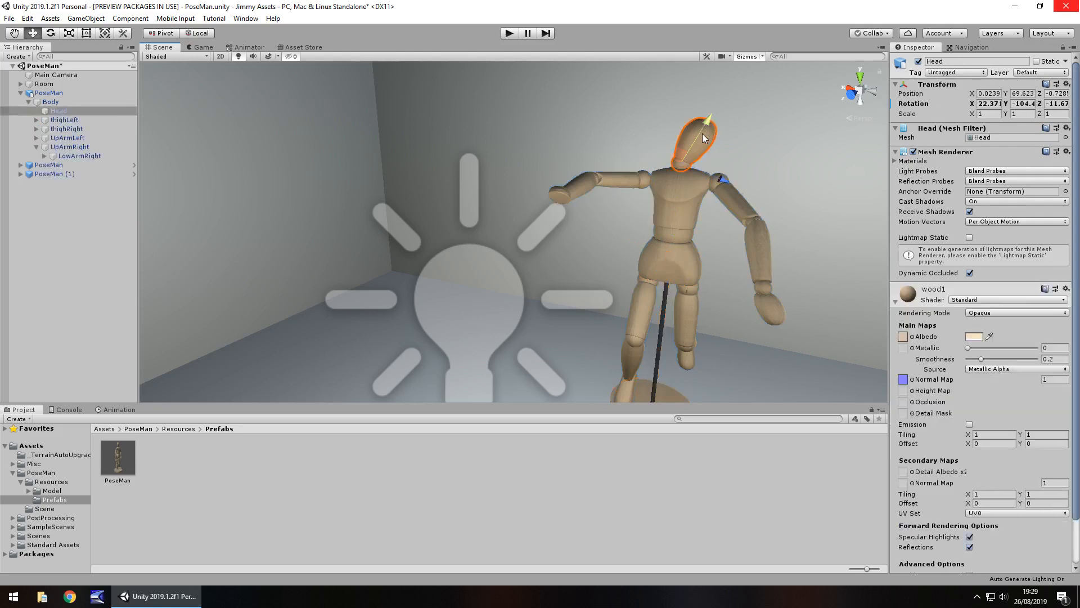
mouse_move(976, 114)
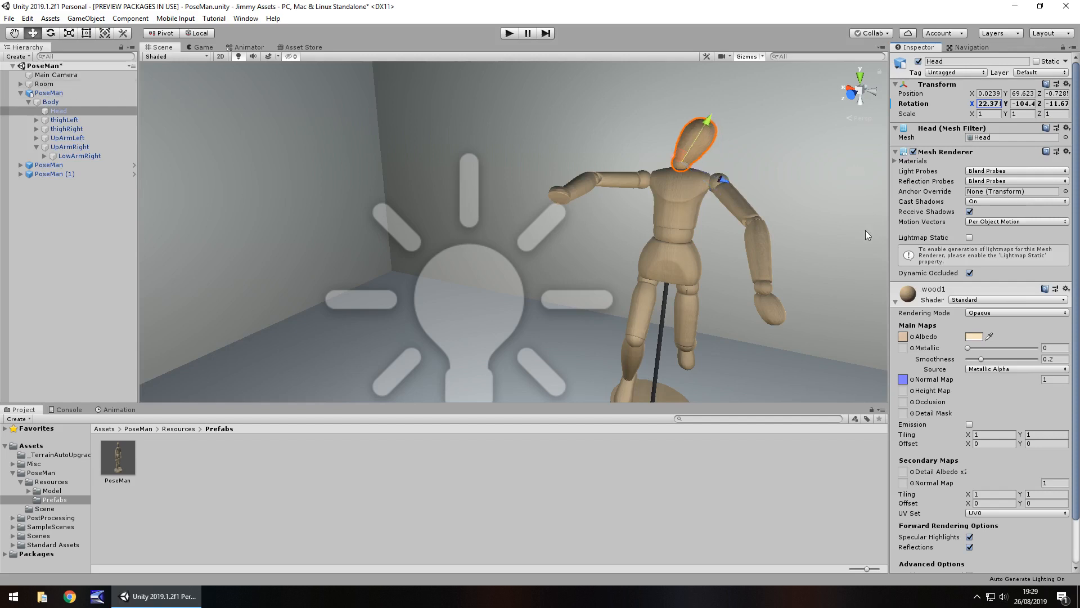
mouse_move(105, 496)
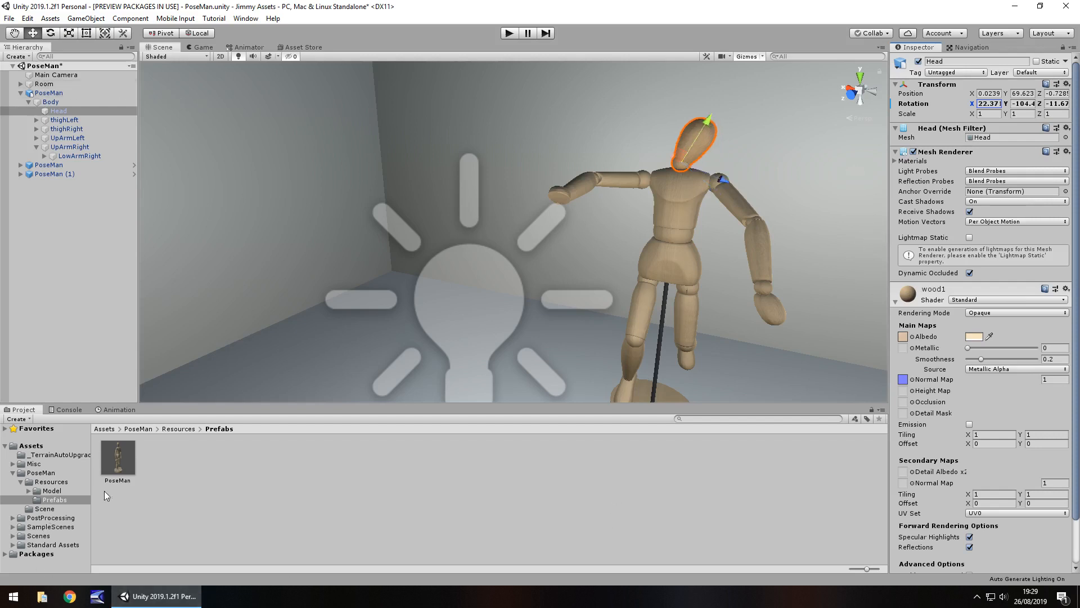
left_click(52, 490)
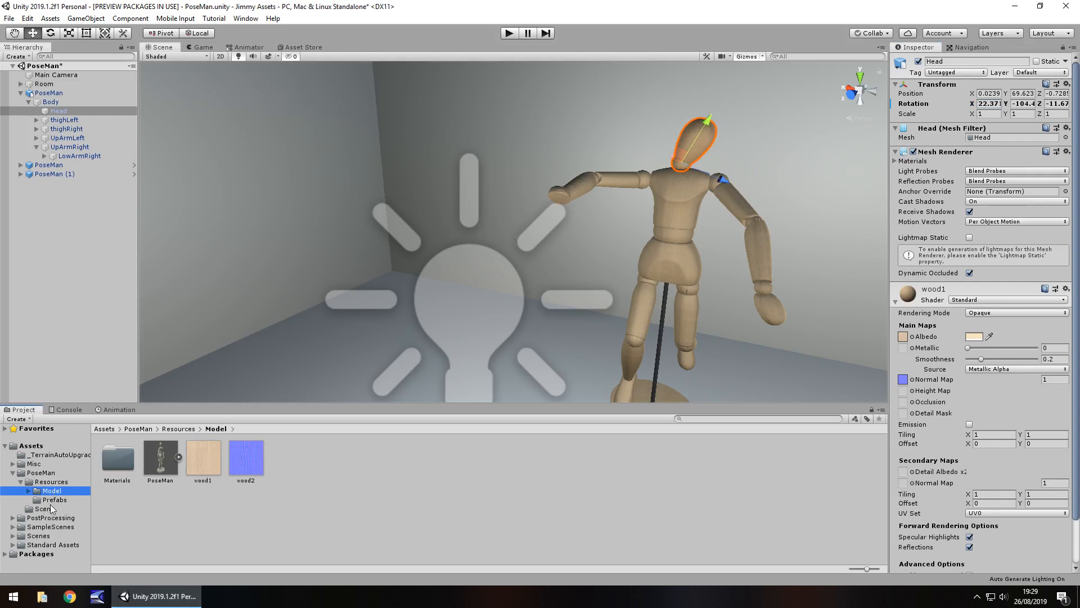
left_click(46, 508)
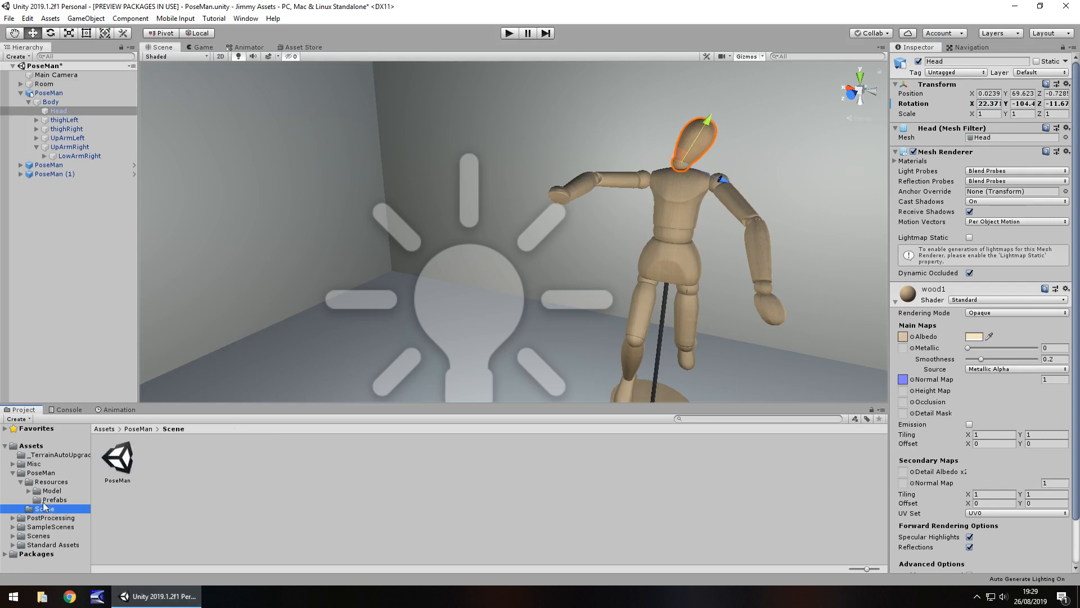
left_click(55, 500)
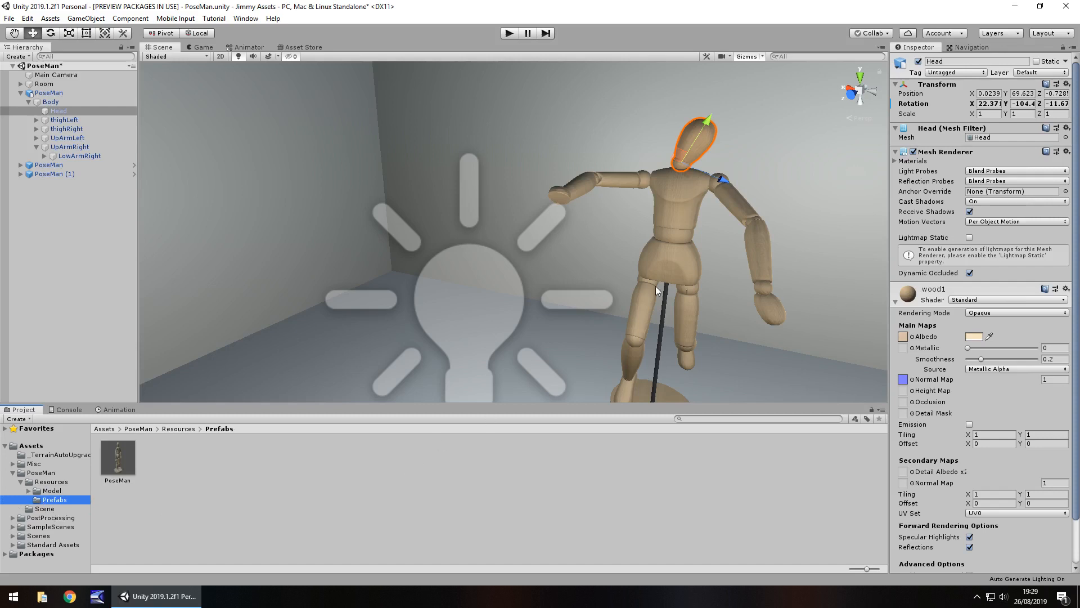
mouse_move(452, 489)
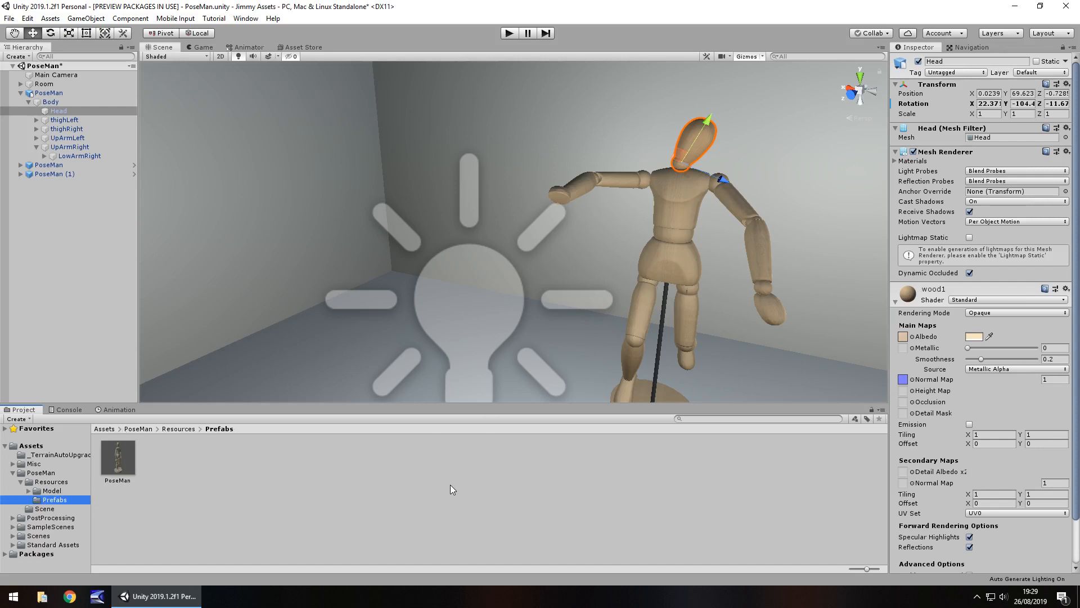
mouse_move(537, 304)
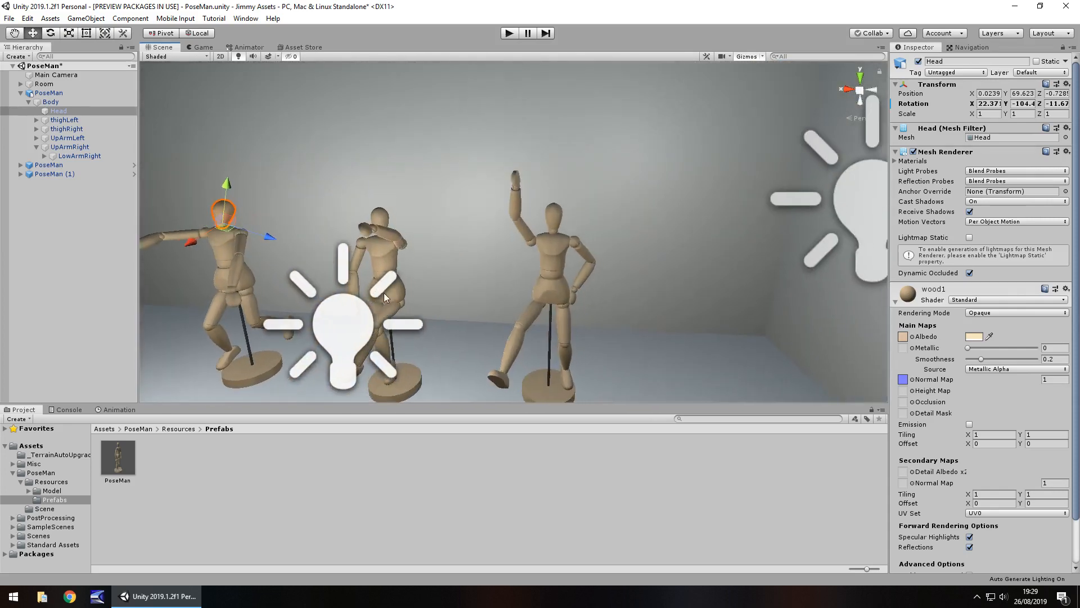
mouse_move(280, 259)
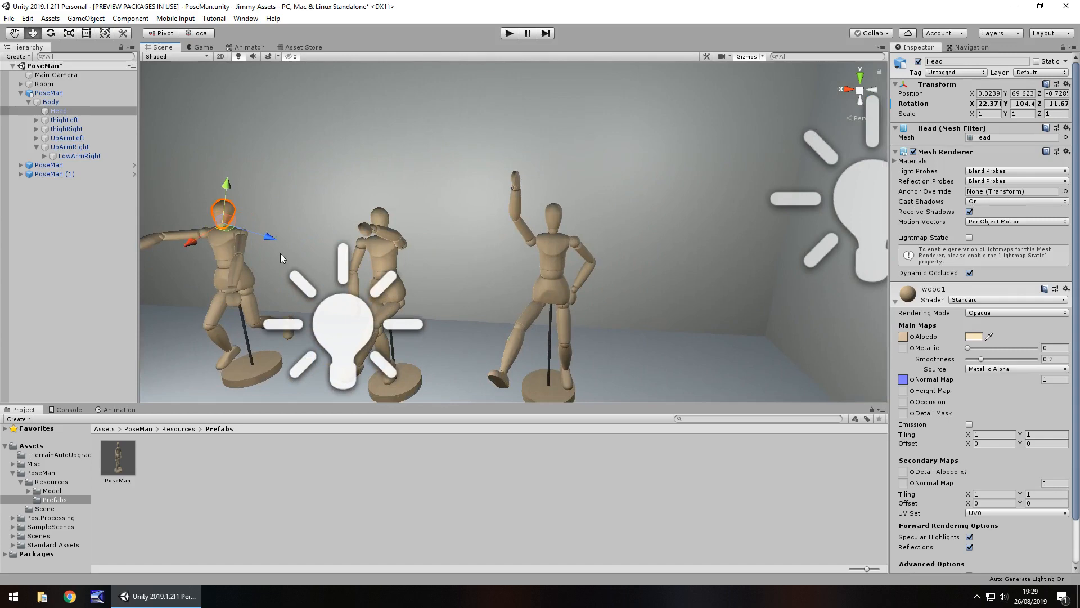
mouse_move(306, 283)
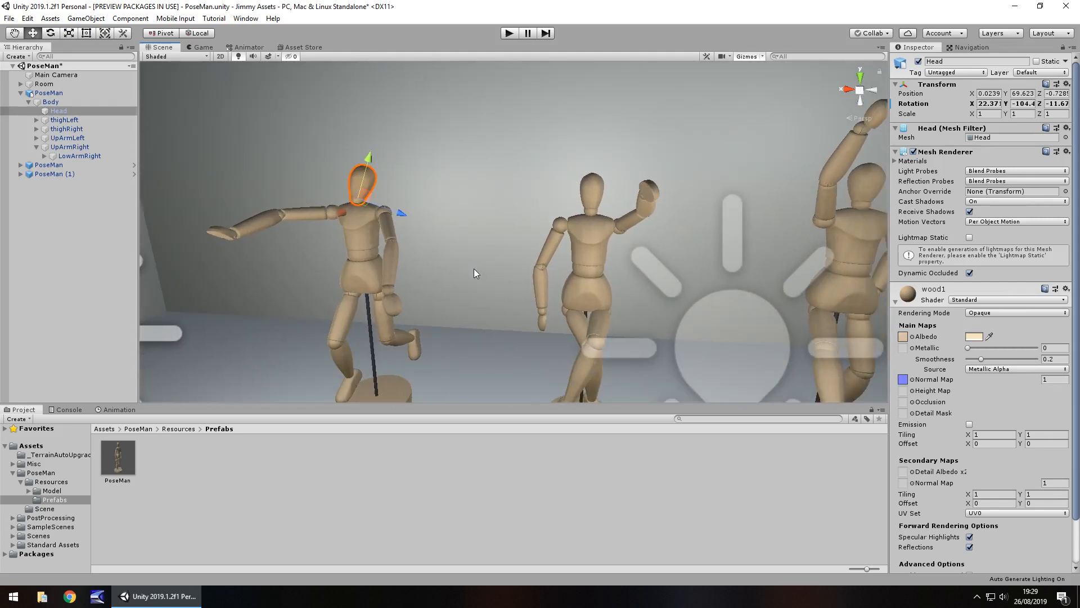
mouse_move(366, 293)
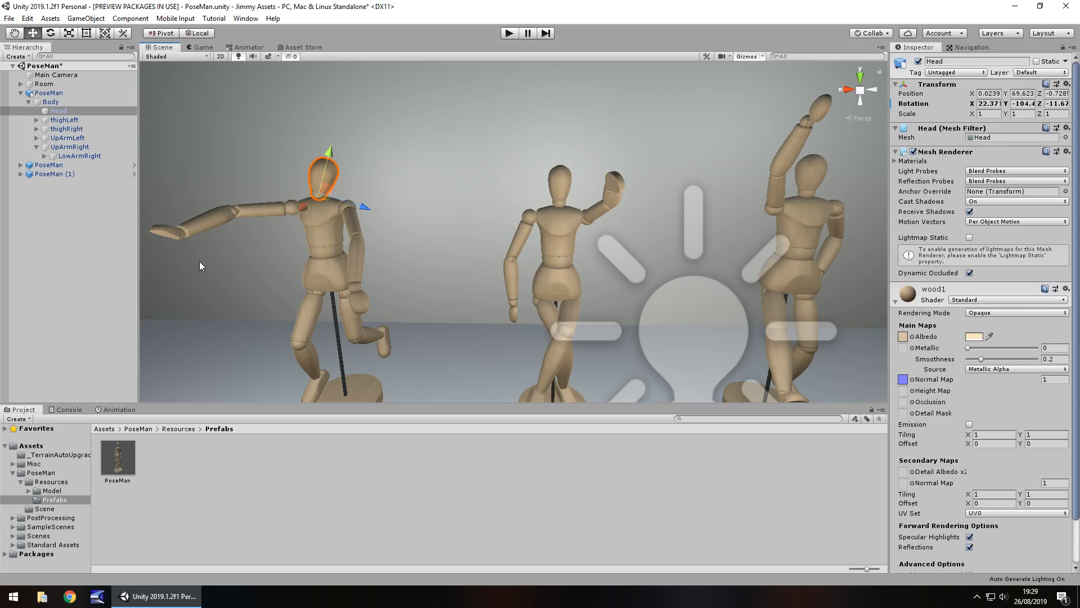
mouse_move(311, 301)
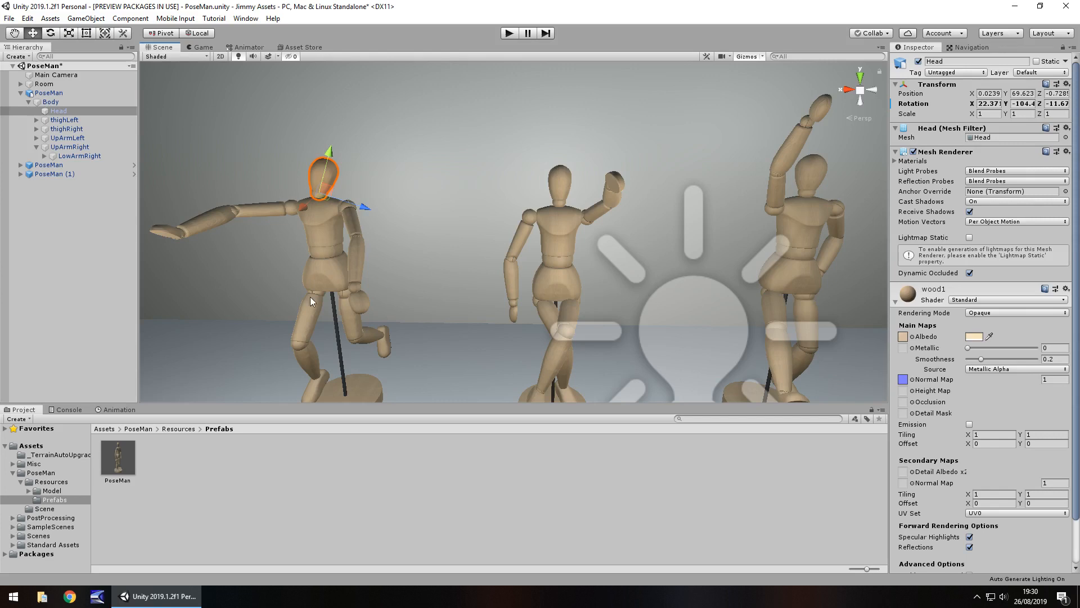
mouse_move(333, 260)
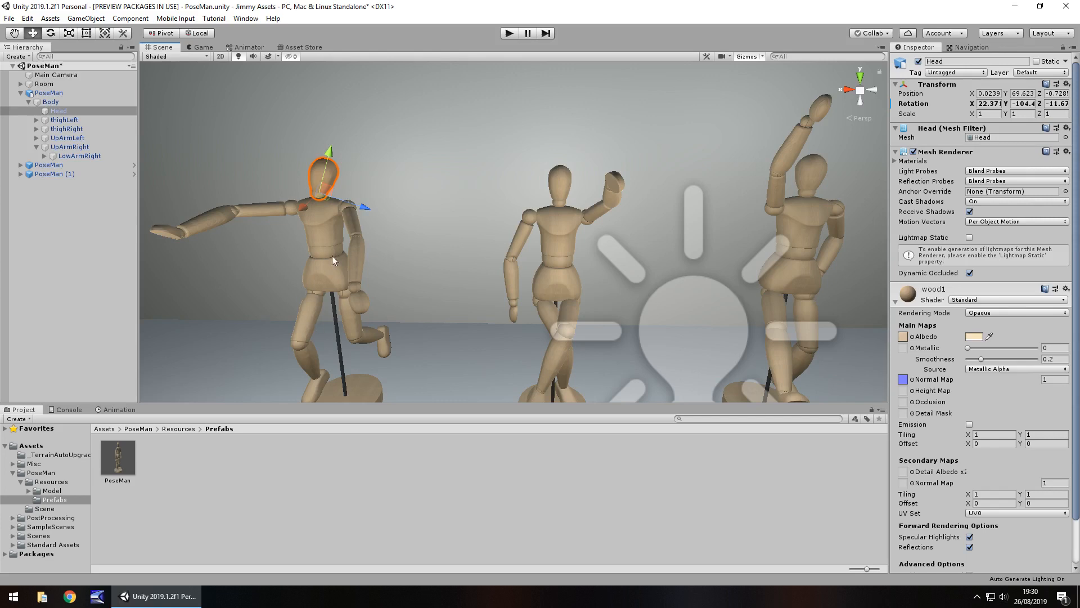
mouse_move(326, 262)
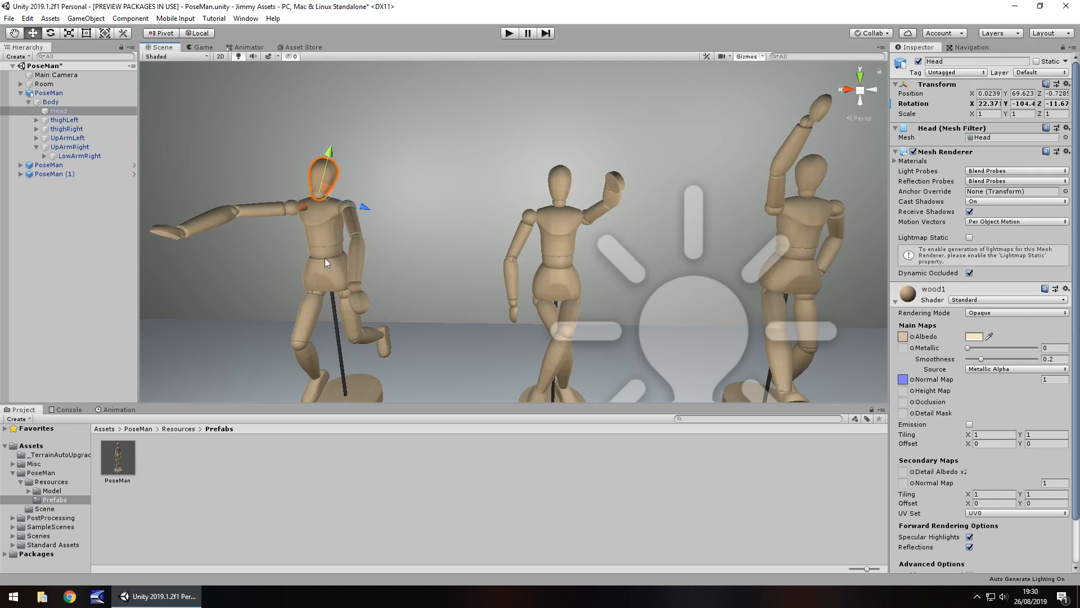
Select the first mannequin's left hand, then its lower left arm at rotation 4.4, 0, 0
left_click(358, 303)
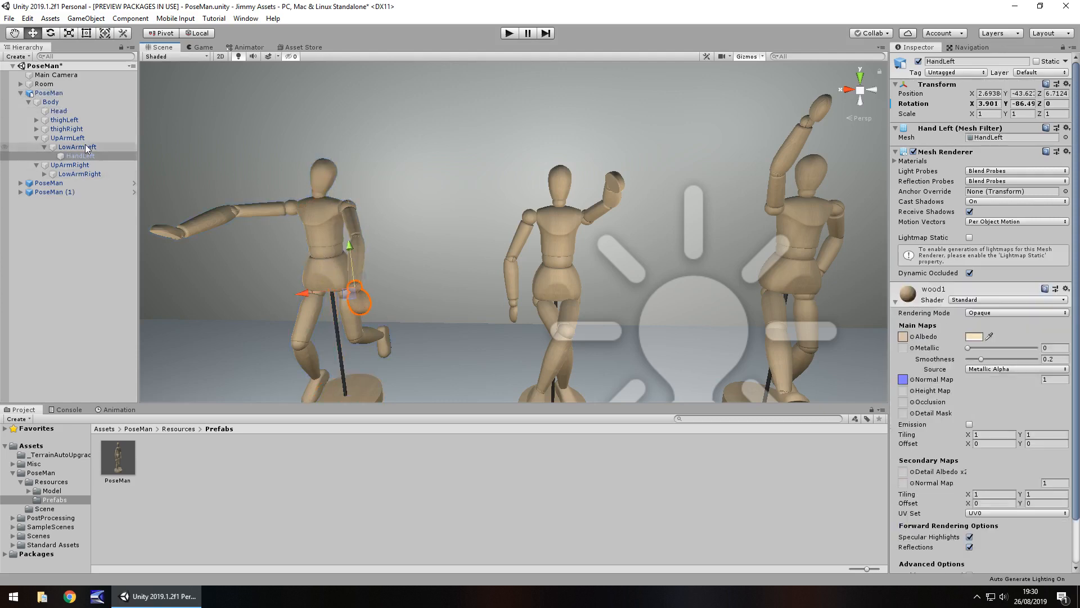
left_click(77, 147)
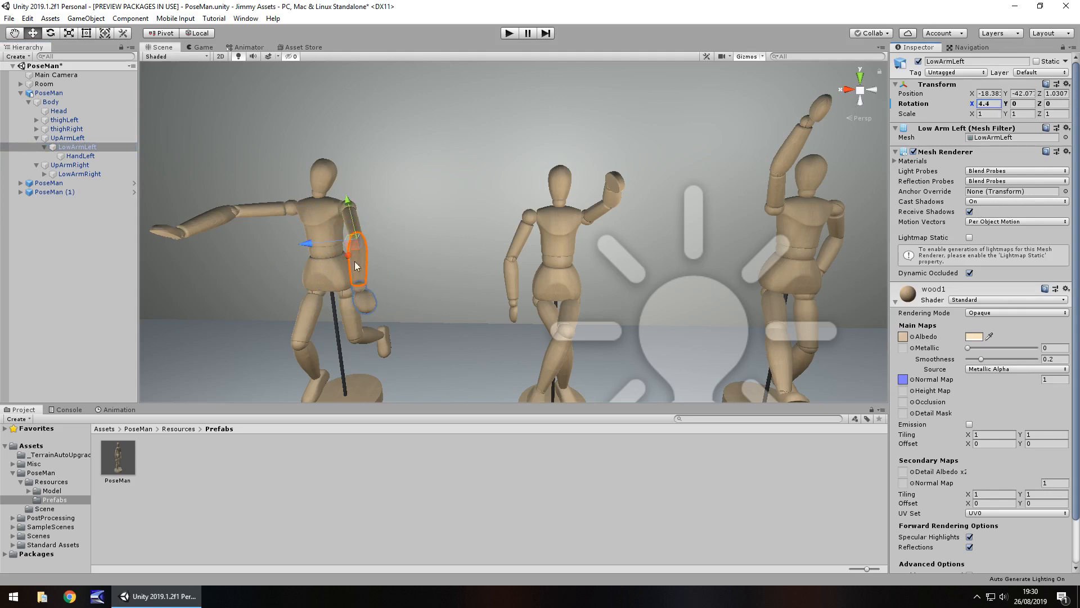
Source wood1 smoothness from Albedo Alpha, preview through Main Camera, and reopen the store page
left_click(48, 93)
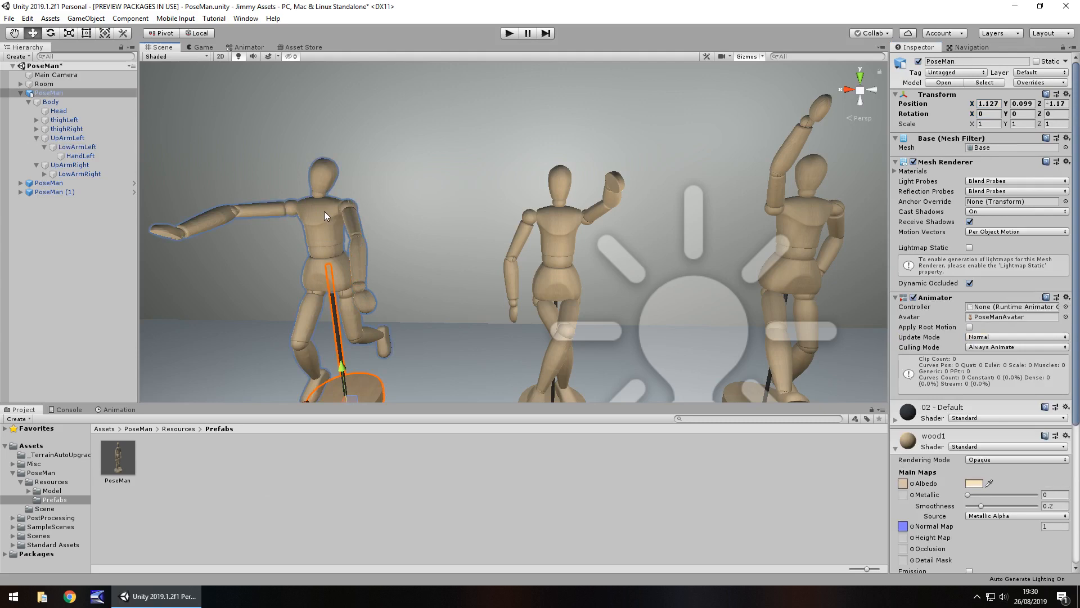
mouse_move(309, 241)
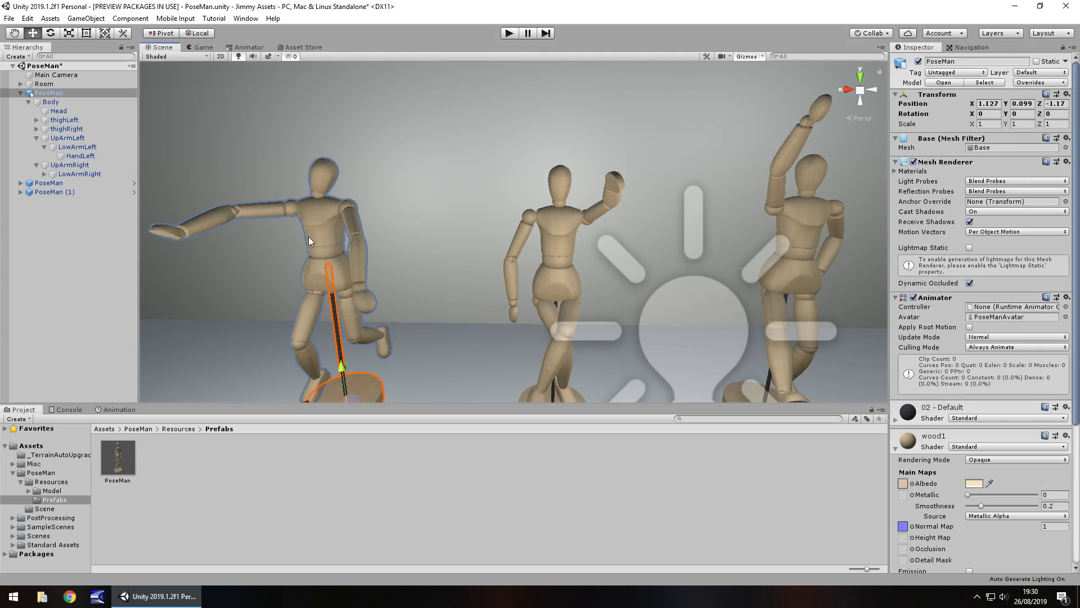
mouse_move(928, 542)
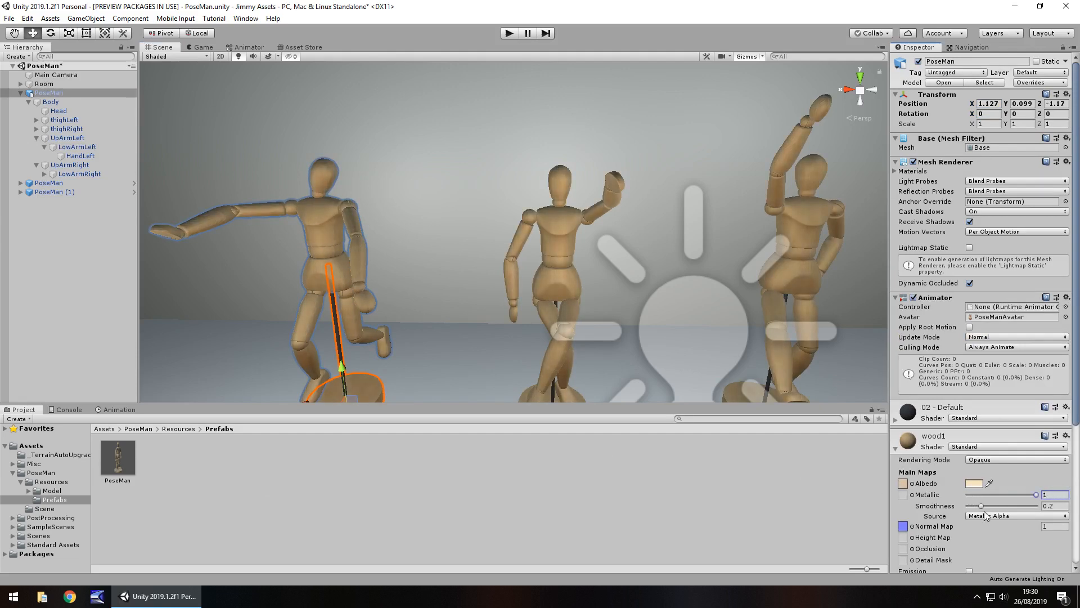
left_click(1015, 515)
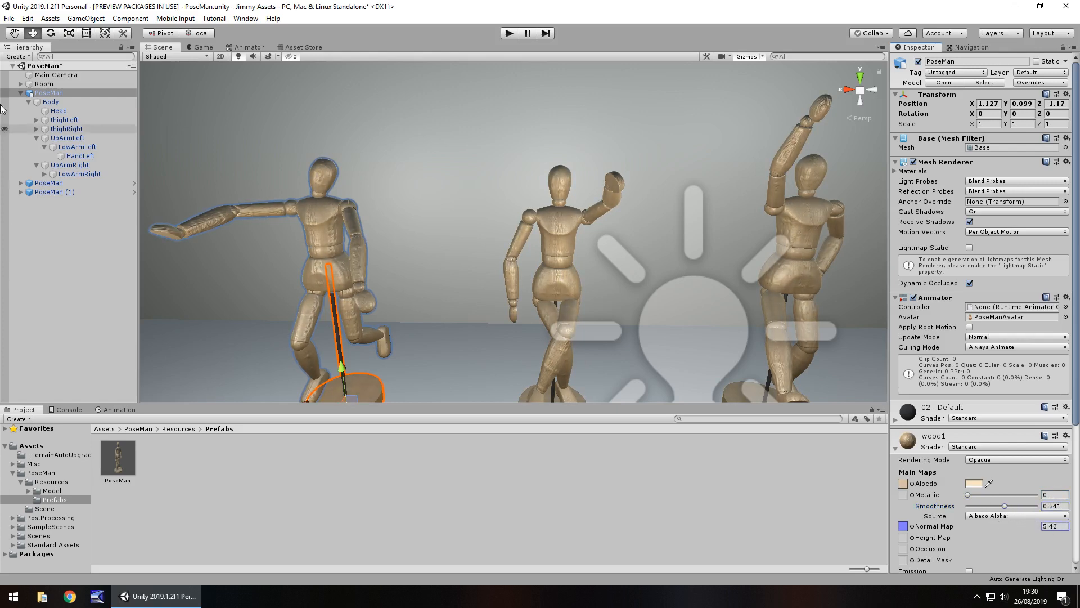
left_click(56, 75)
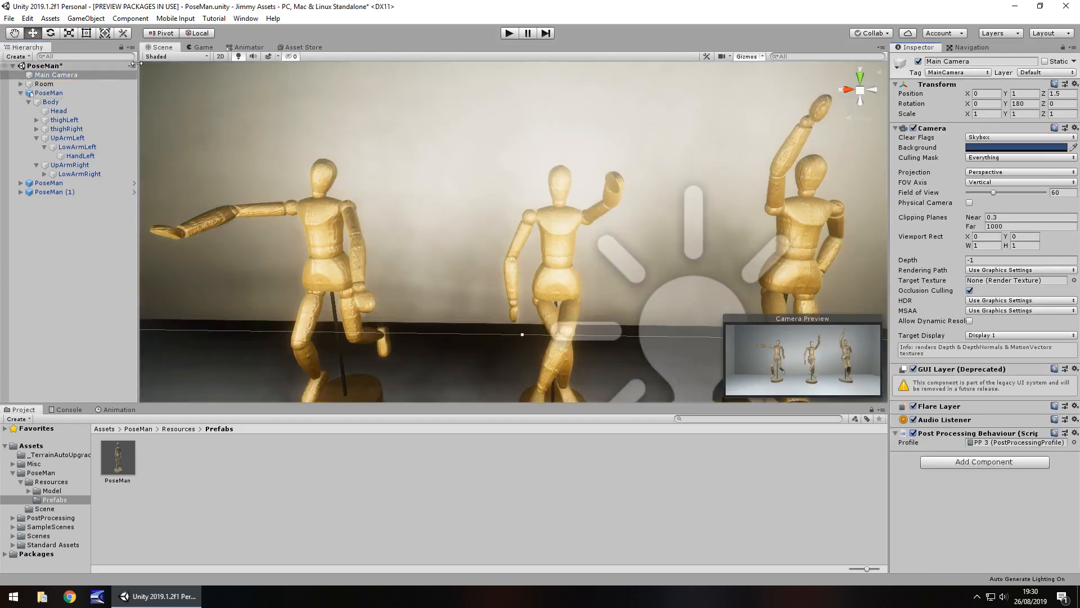
left_click(202, 46)
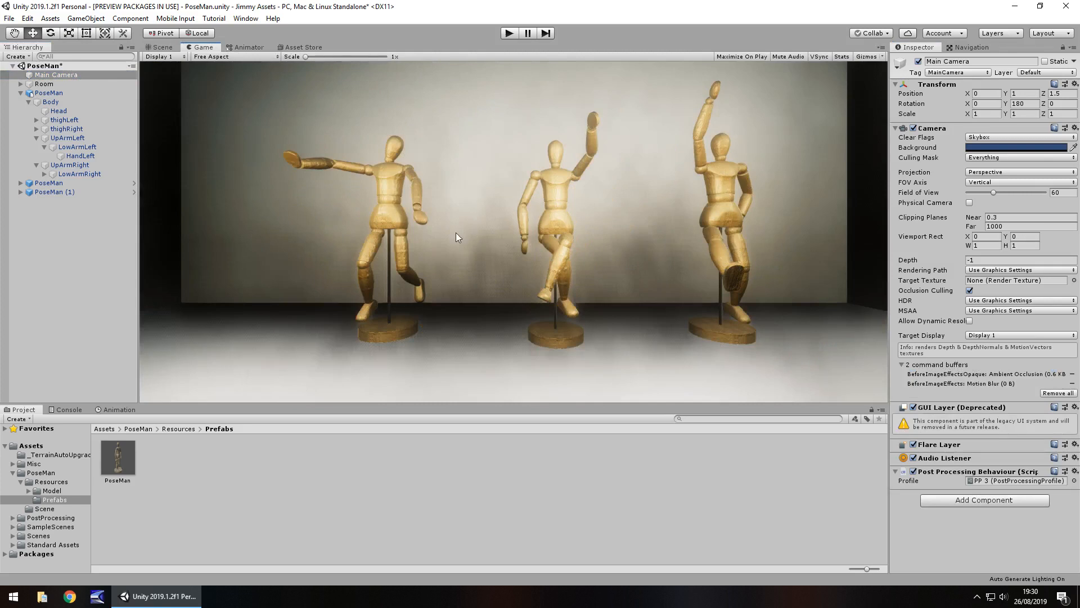
mouse_move(410, 246)
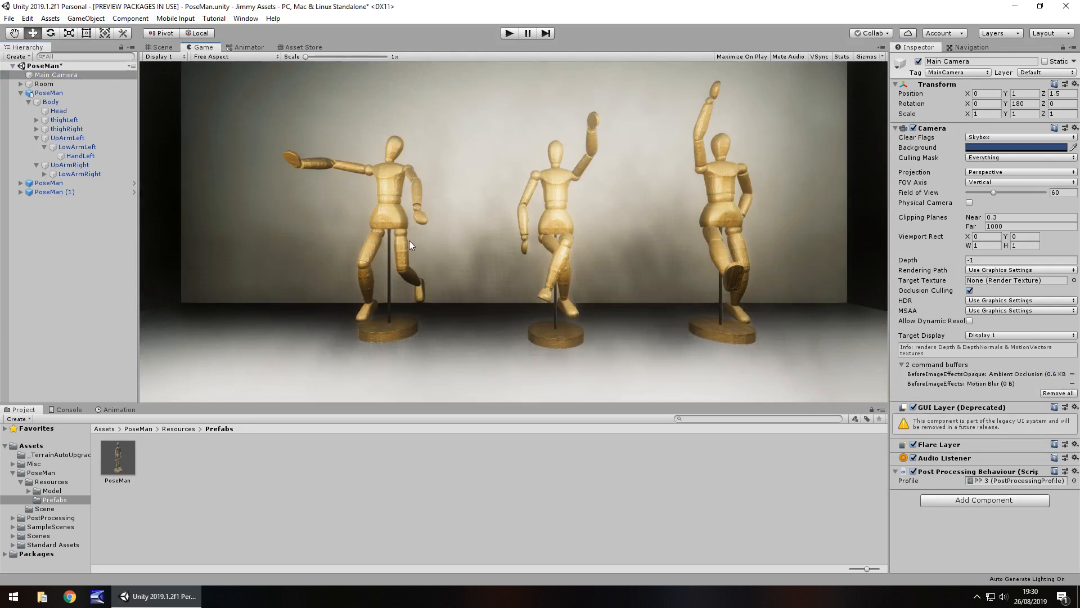
left_click(301, 47)
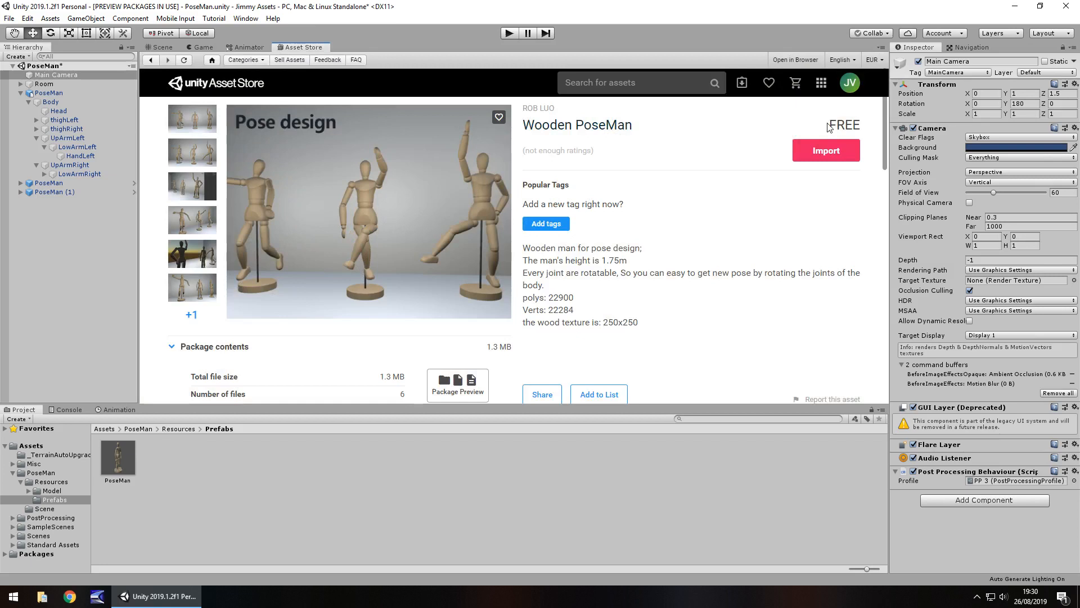
mouse_move(742, 230)
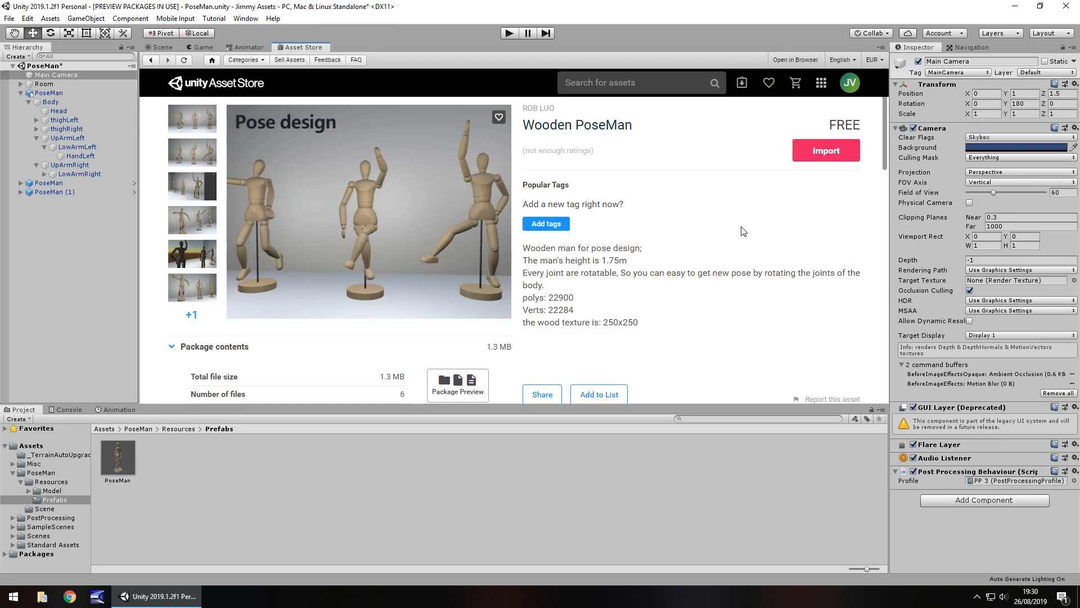
mouse_move(575, 285)
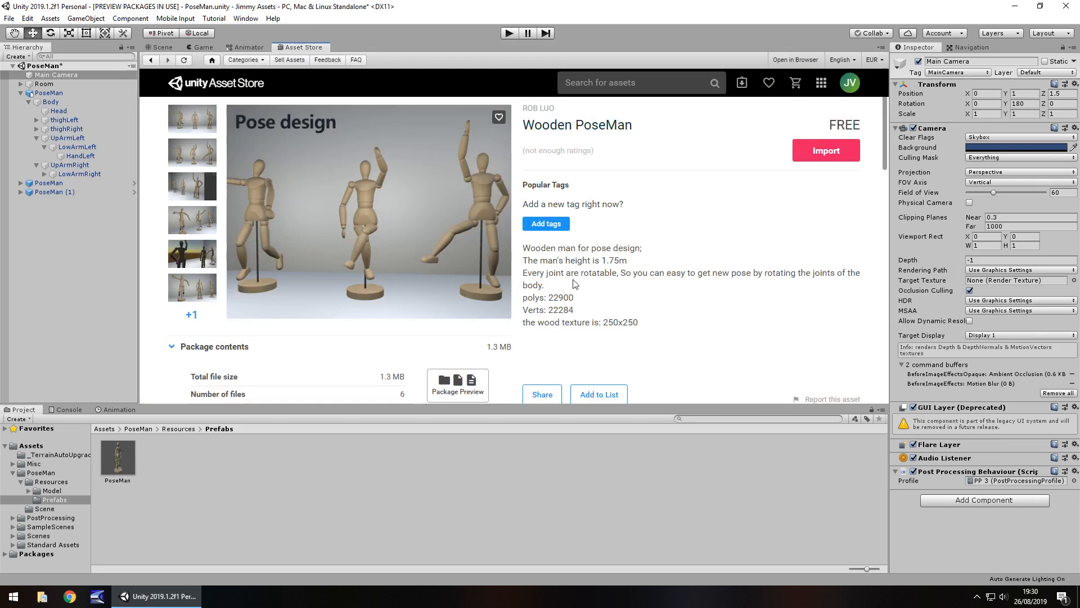
mouse_move(380, 393)
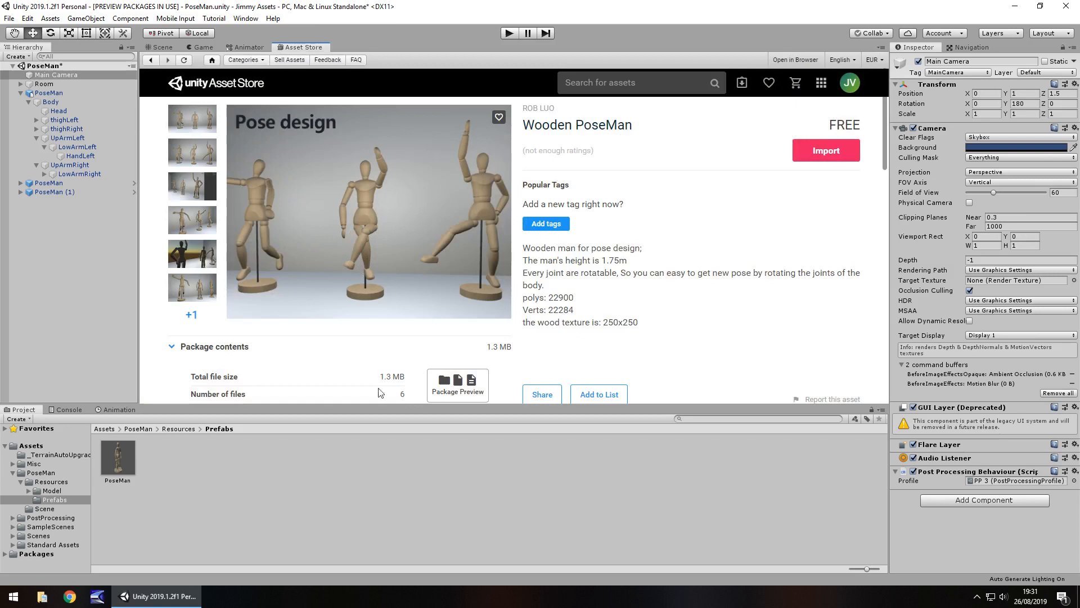
mouse_move(390, 376)
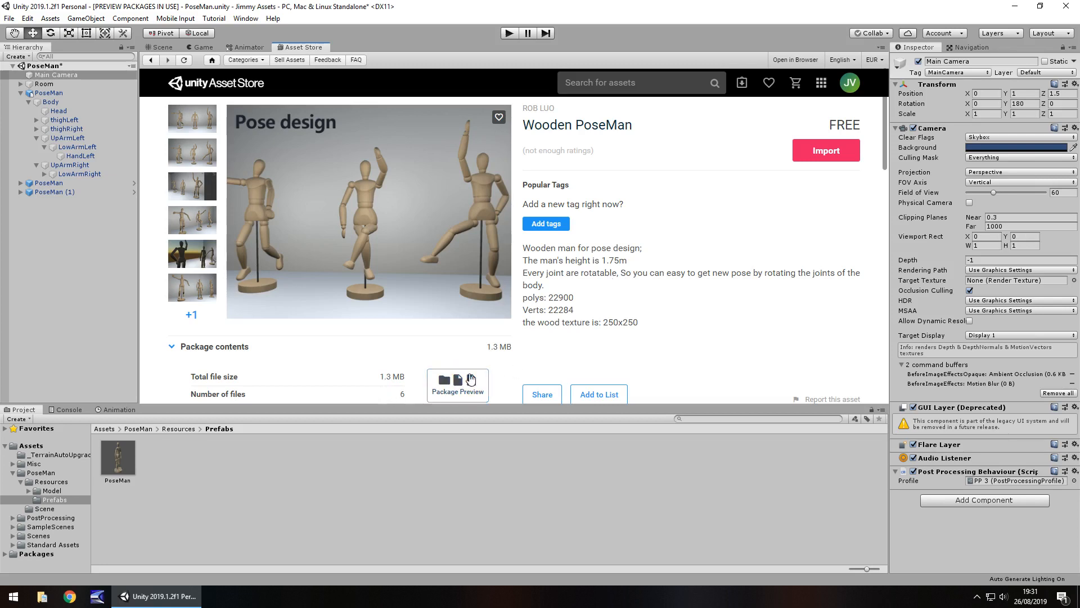
mouse_move(581, 268)
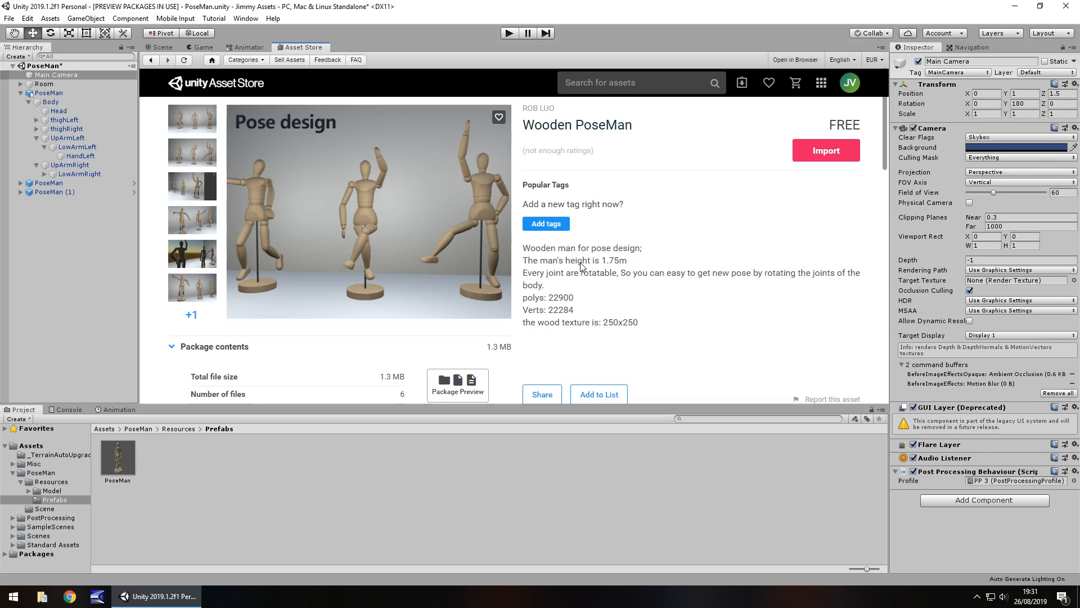
mouse_move(548, 255)
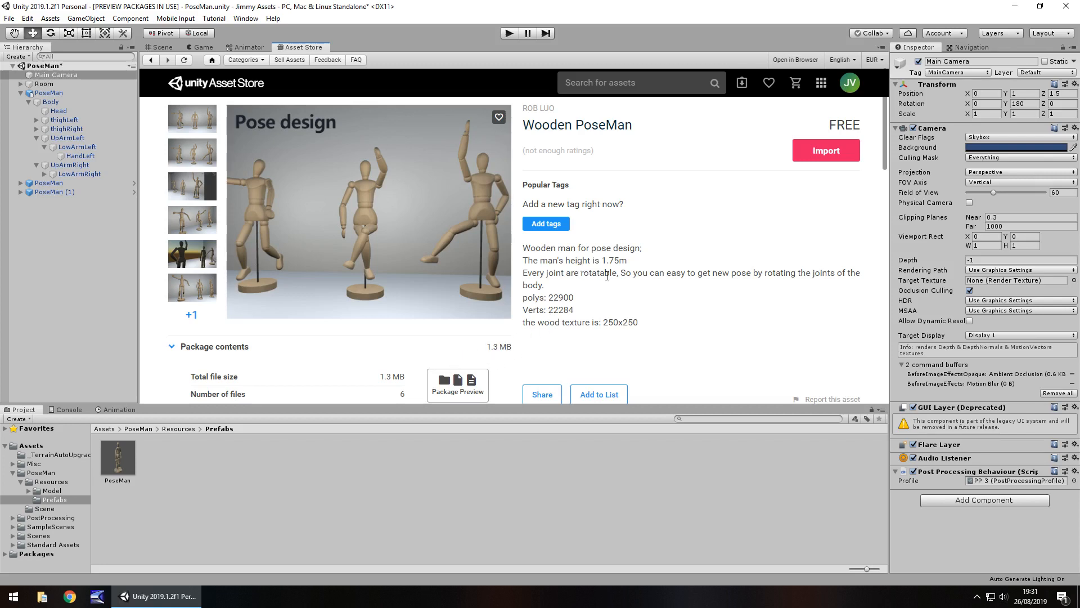
mouse_move(607, 279)
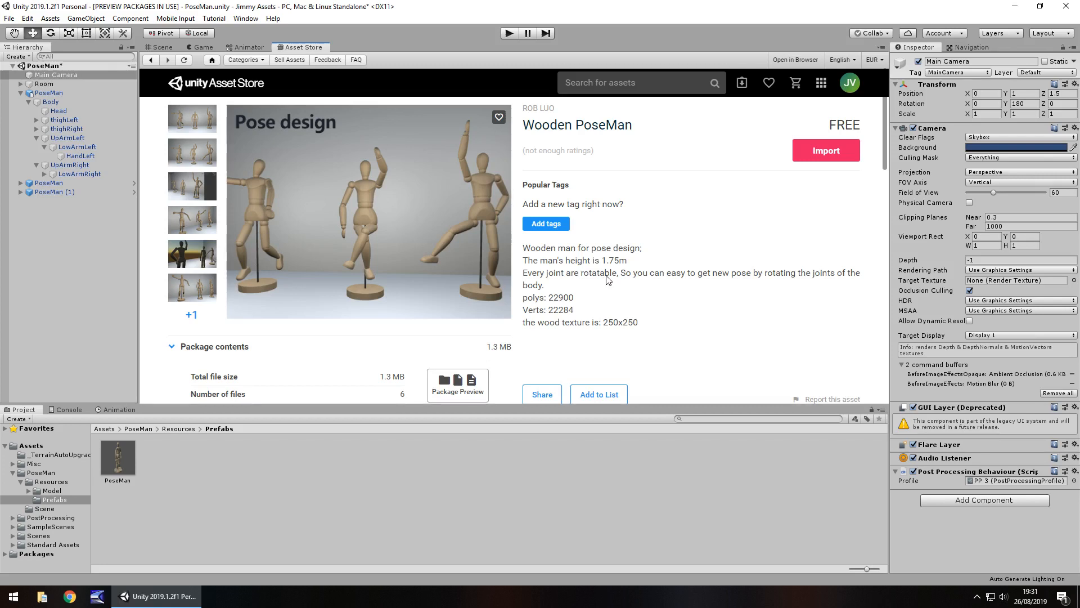
mouse_move(583, 277)
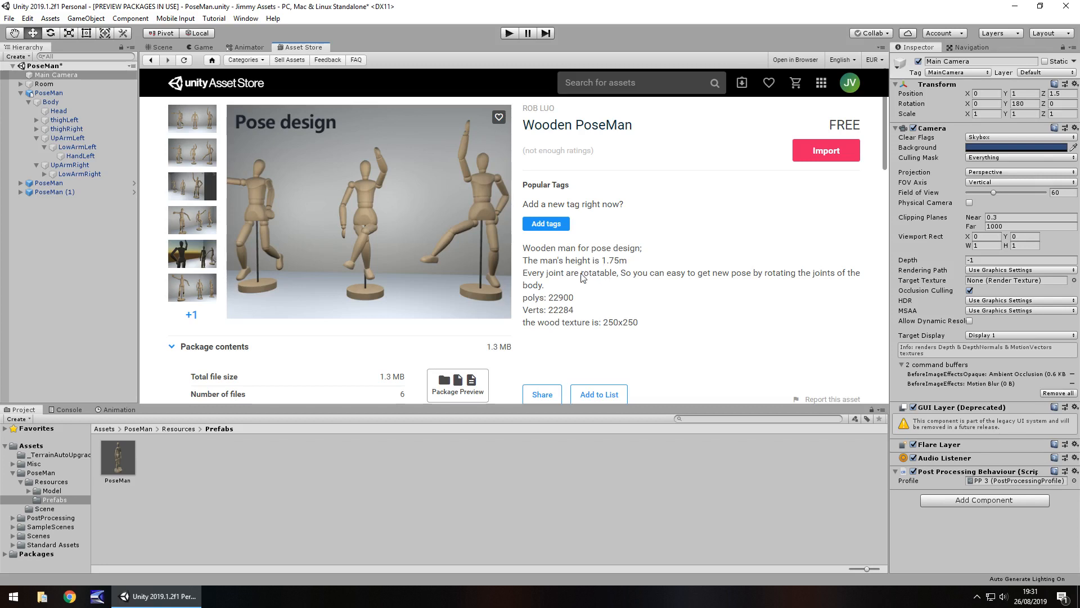
mouse_move(584, 293)
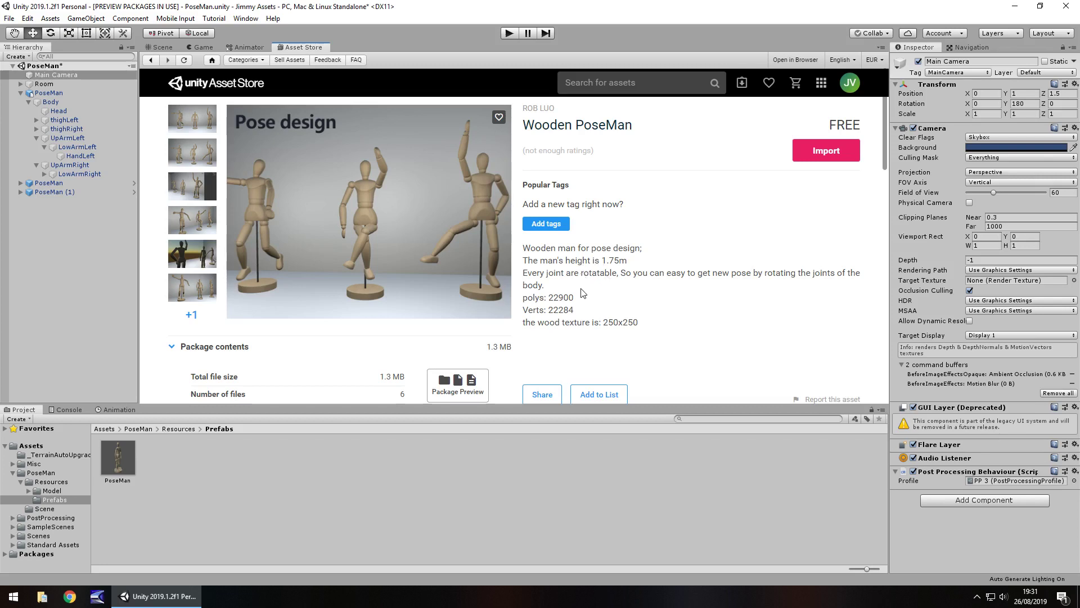
mouse_move(157, 58)
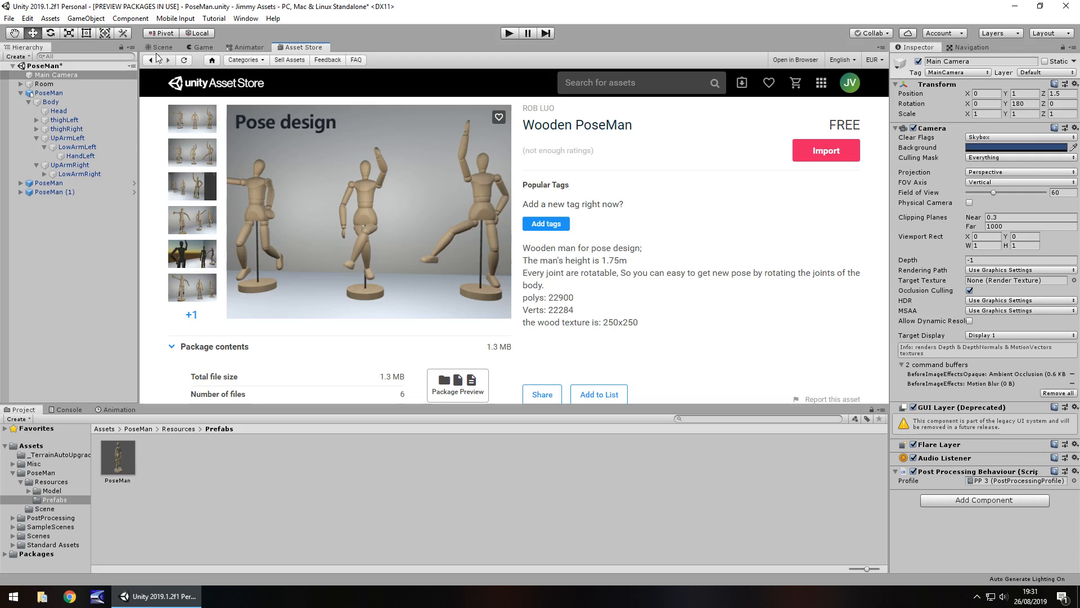
Leave the Asset Store page for the Scene view of the glossy mannequins
left_click(160, 46)
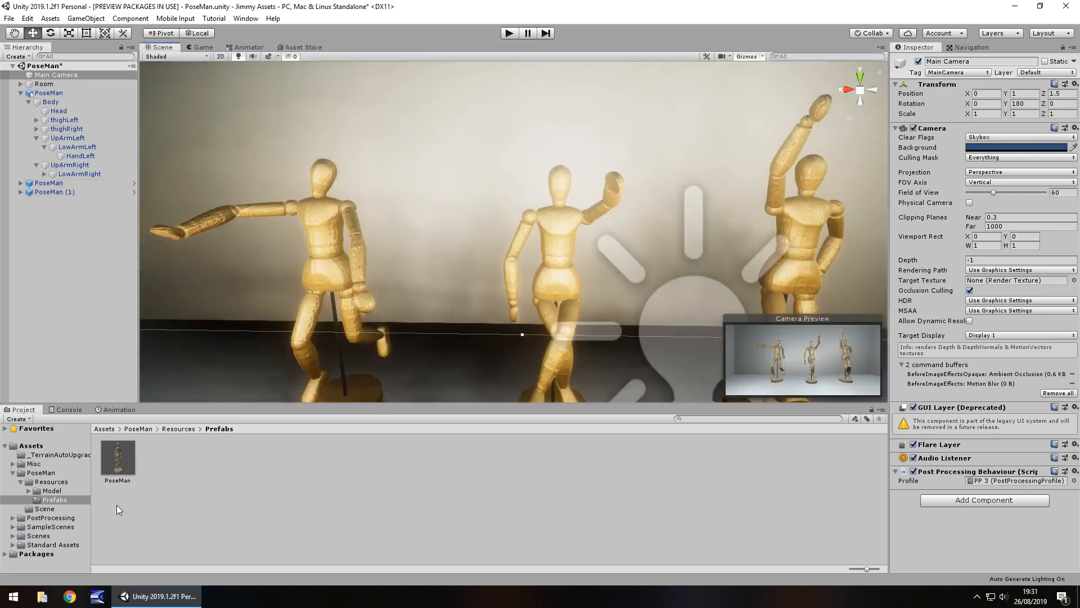
Select wood1 in Model > Materials and change its Albedo colour to green
left_click(65, 500)
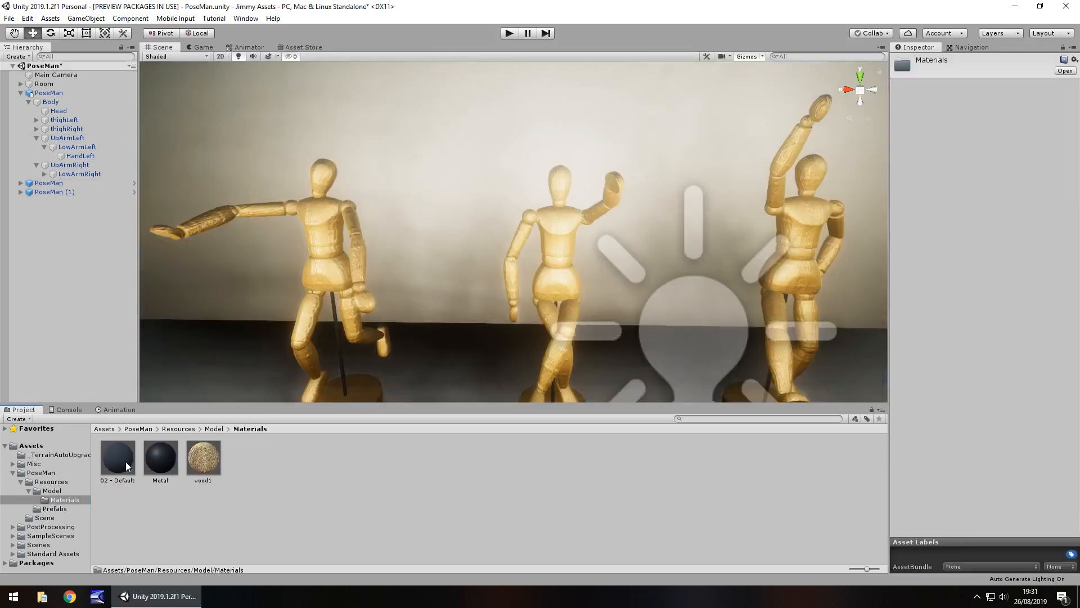
left_click(202, 456)
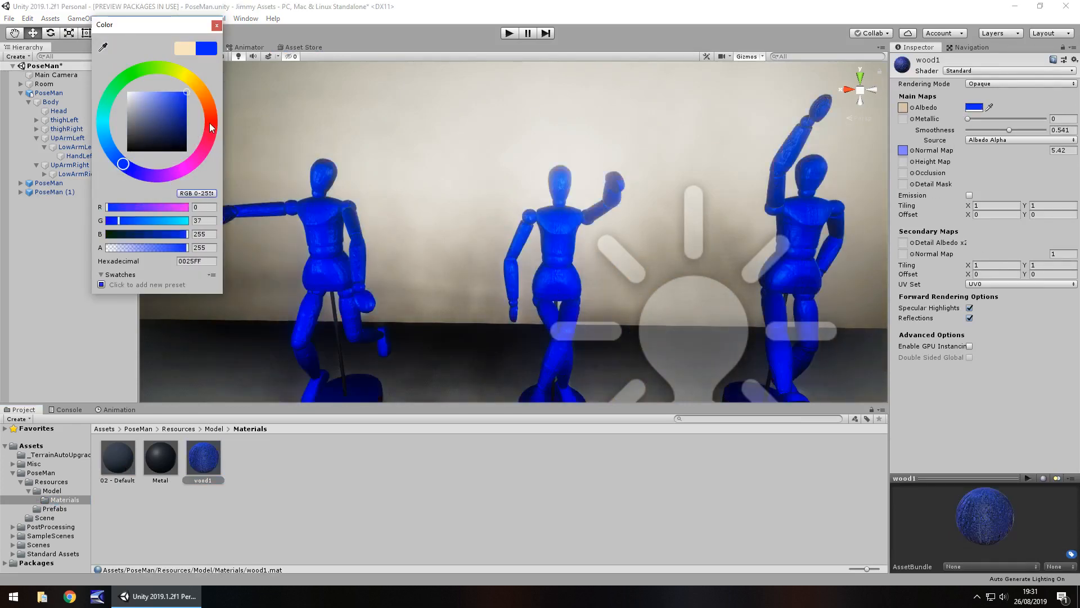
left_click(178, 81)
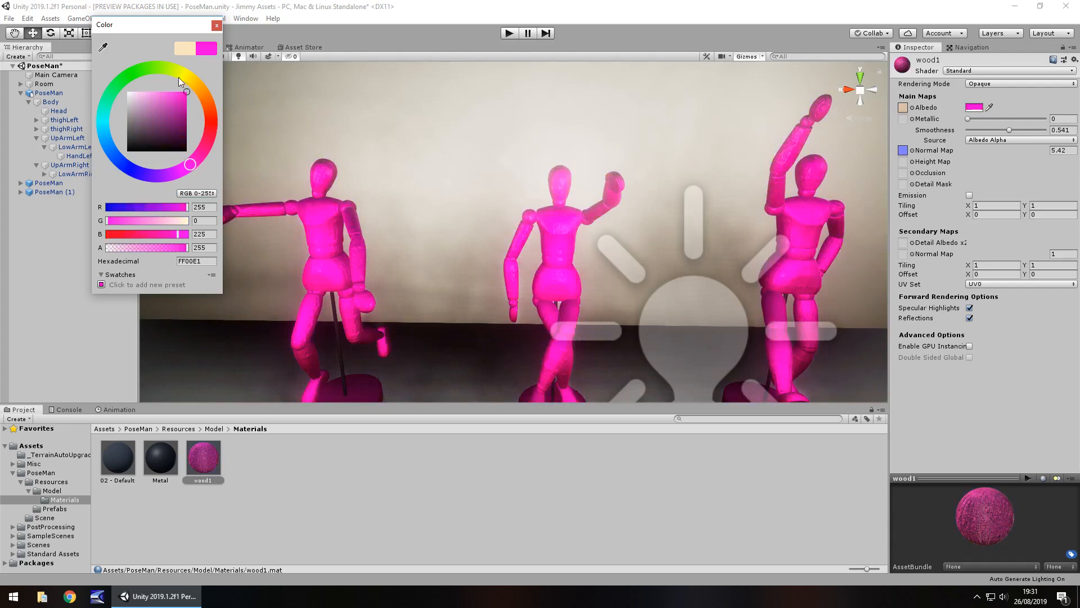
left_click(136, 72)
type("0.95")
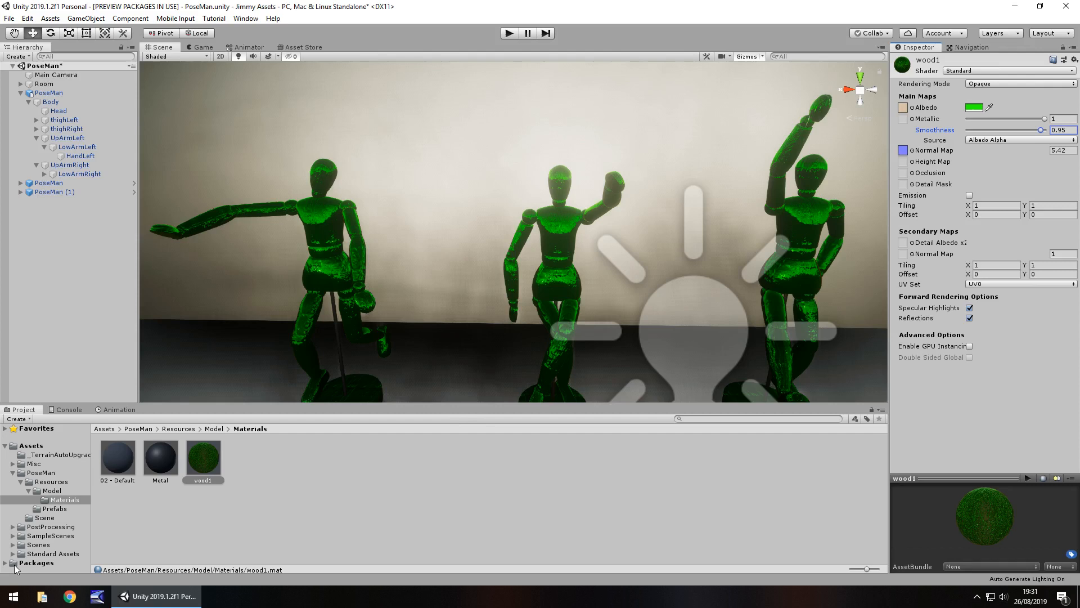
mouse_move(61, 491)
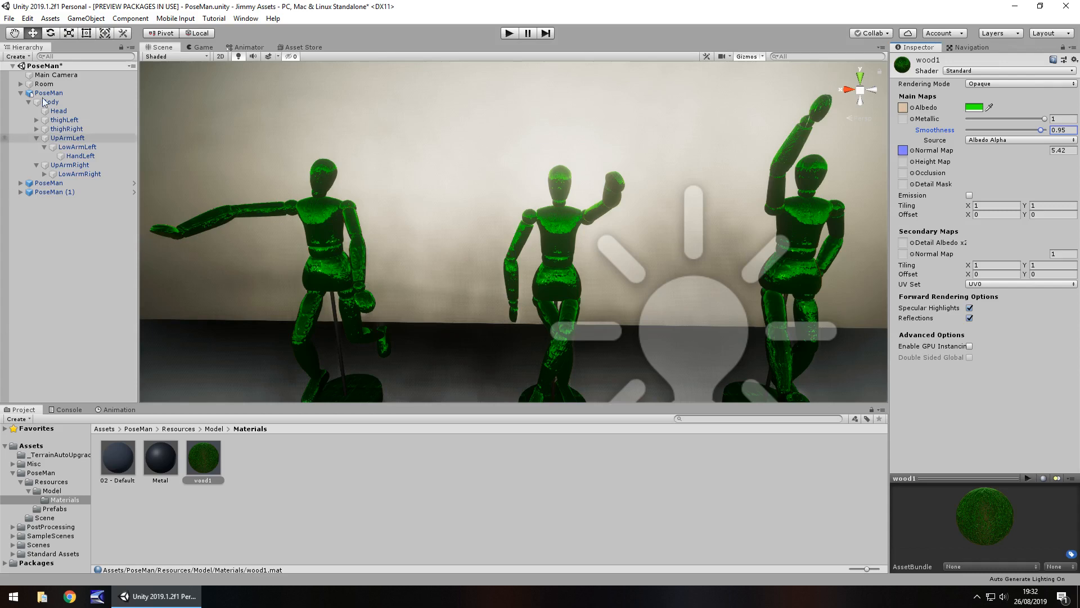
Switch to Game view to see the three glossy green mannequins on their stands
left_click(201, 47)
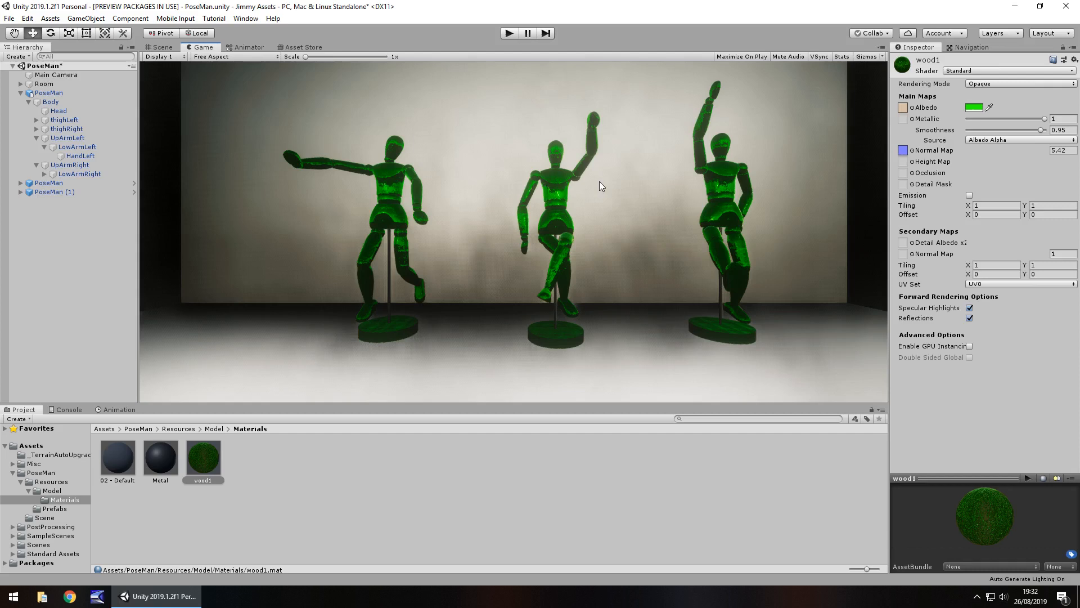
mouse_move(425, 141)
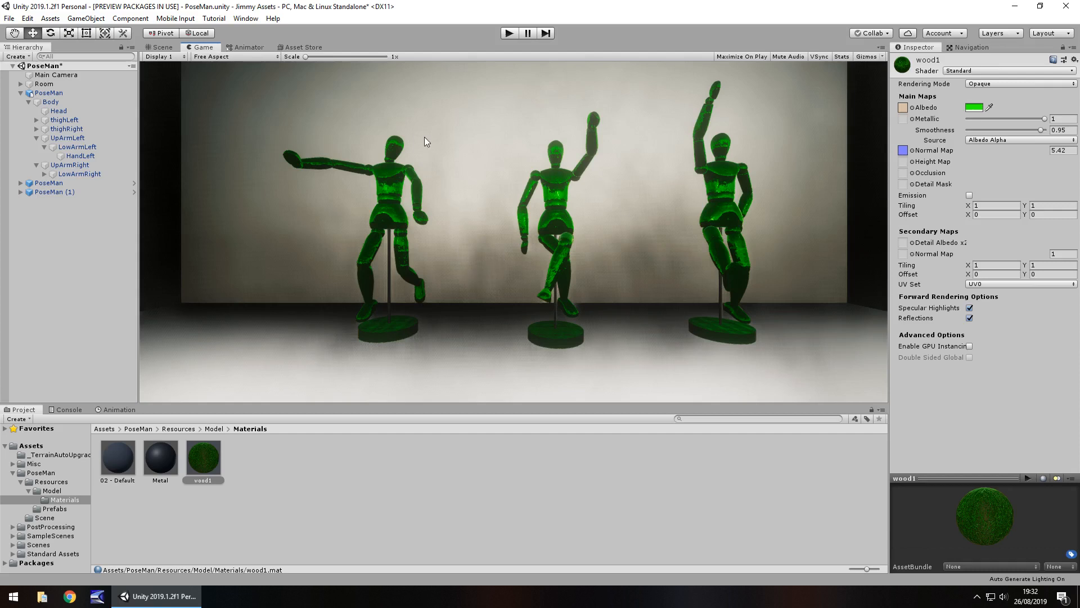
mouse_move(511, 160)
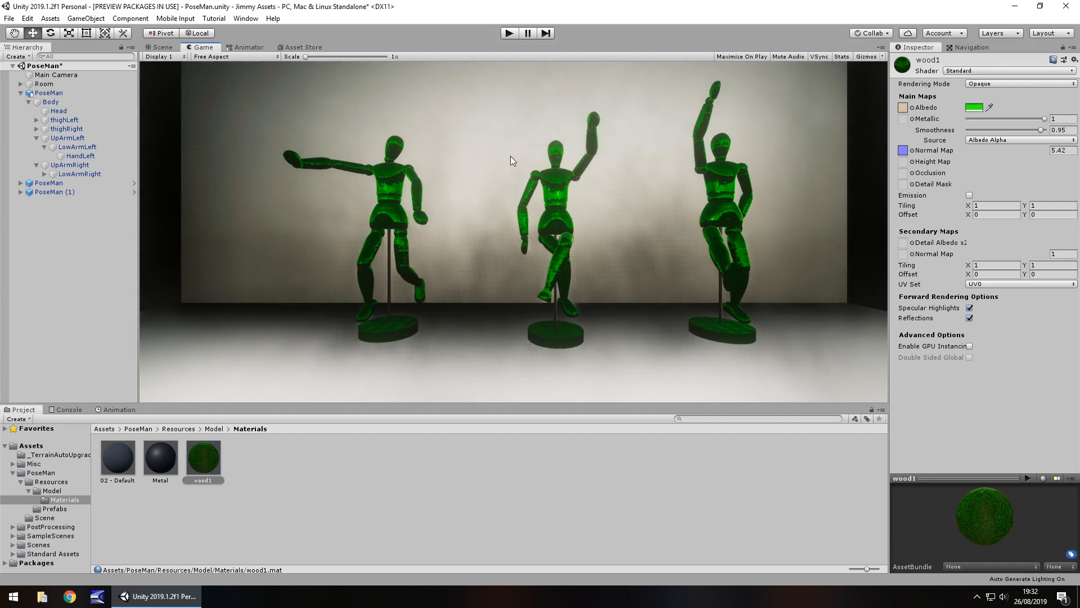
mouse_move(416, 199)
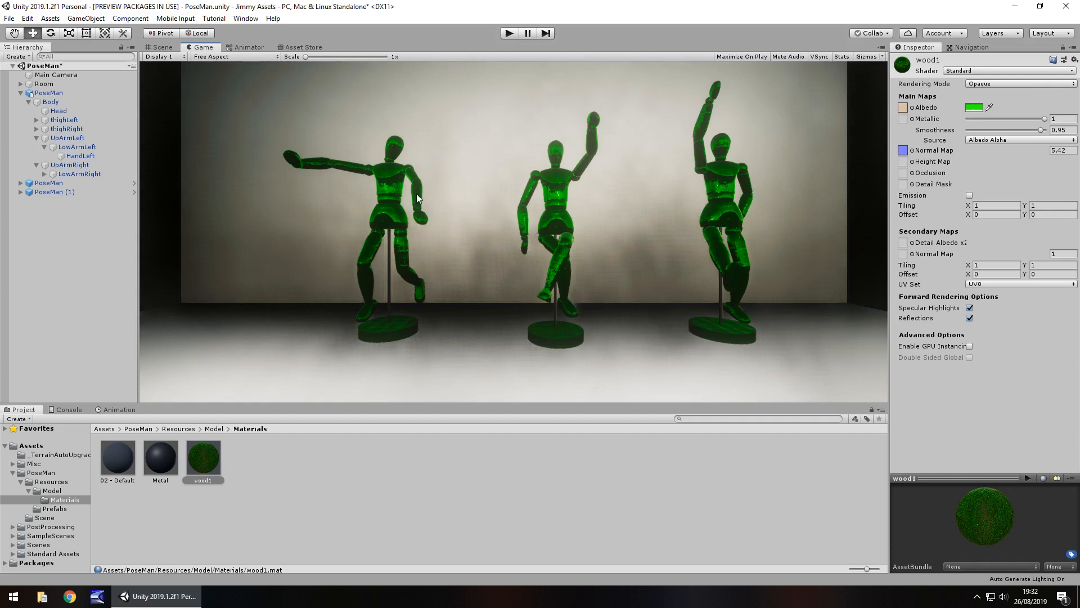
mouse_move(411, 200)
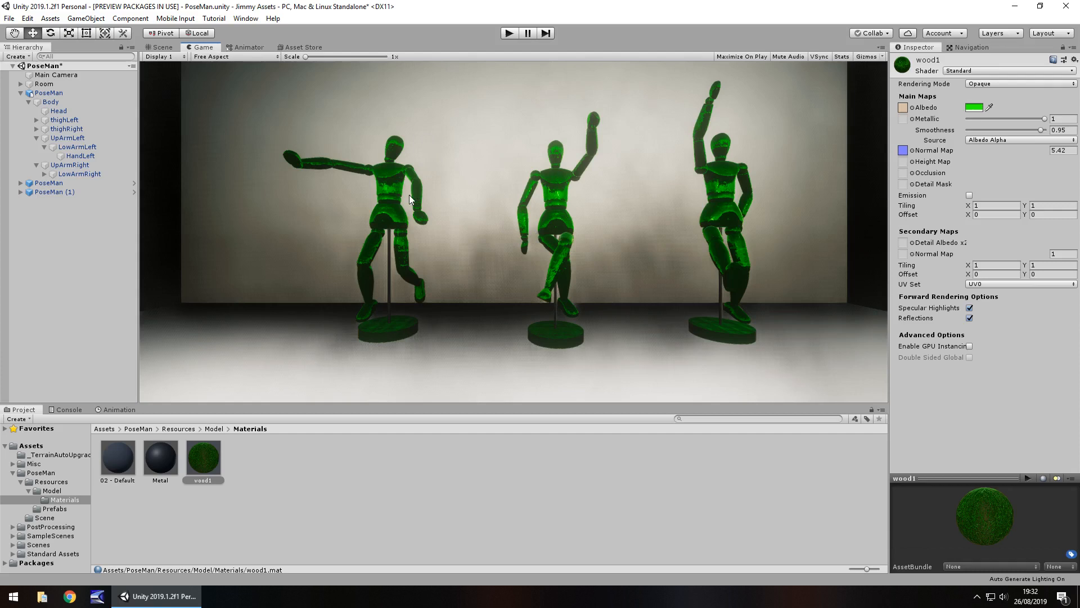